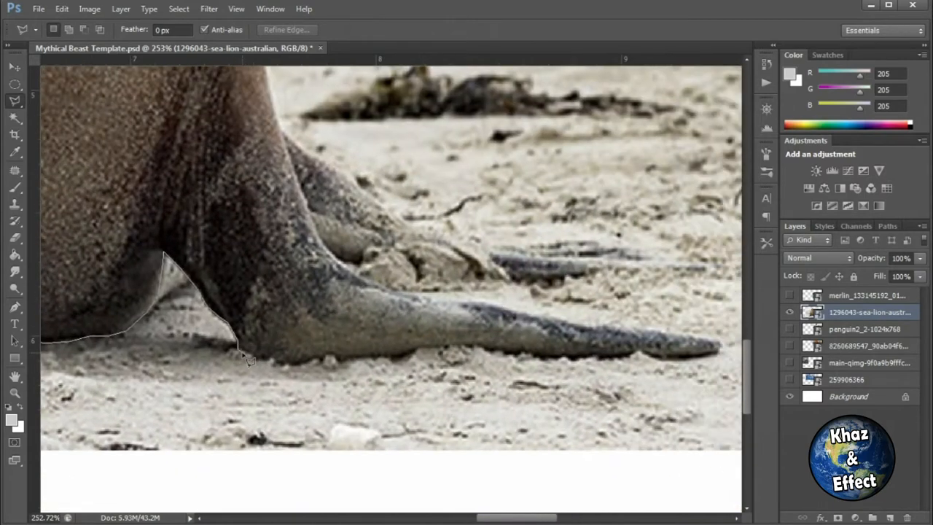
# Trace the sea lion's outline with the Polygonal Lasso and invert the selection to drop the background
pyautogui.moveTo(248, 357); pyautogui.dragTo(430, 357)
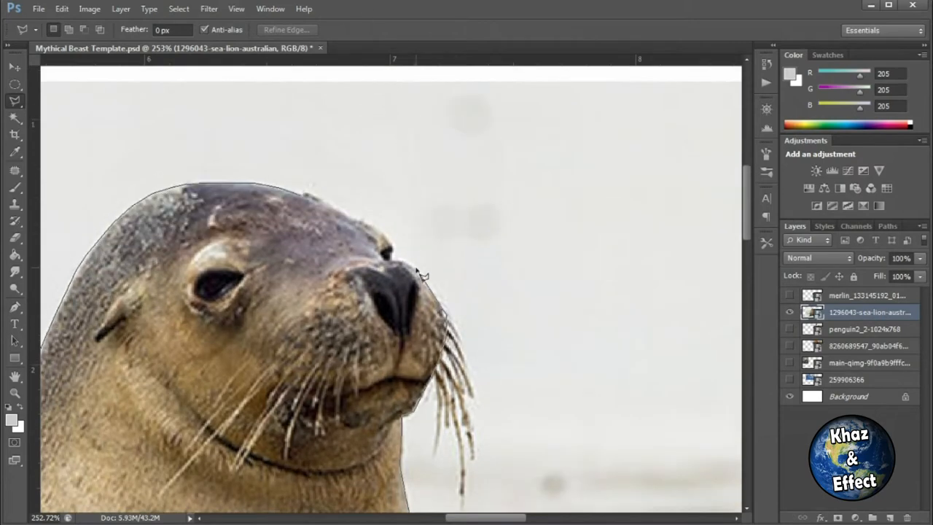
pyautogui.rightClick(813, 312)
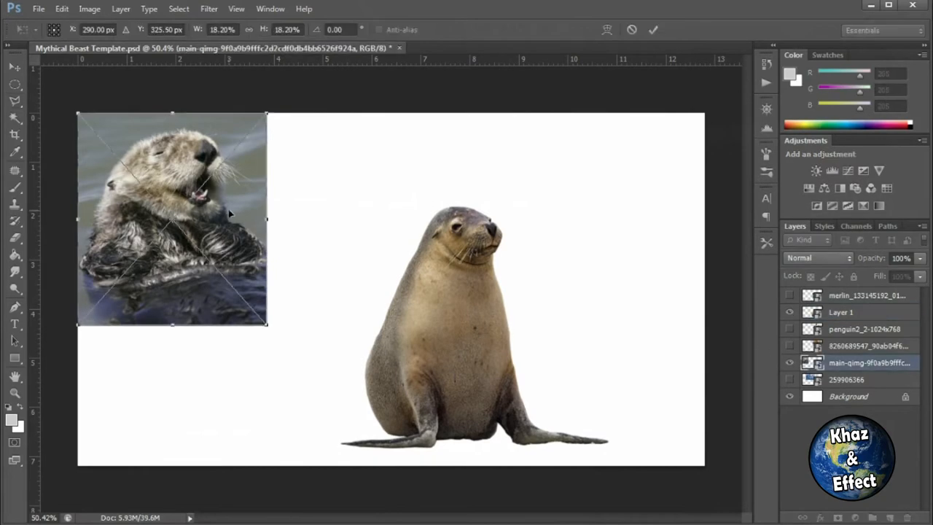
# Shrink the sea otter photo and trace around its head for the hybrid creature
pyautogui.moveTo(171, 218); pyautogui.dragTo(266, 271)
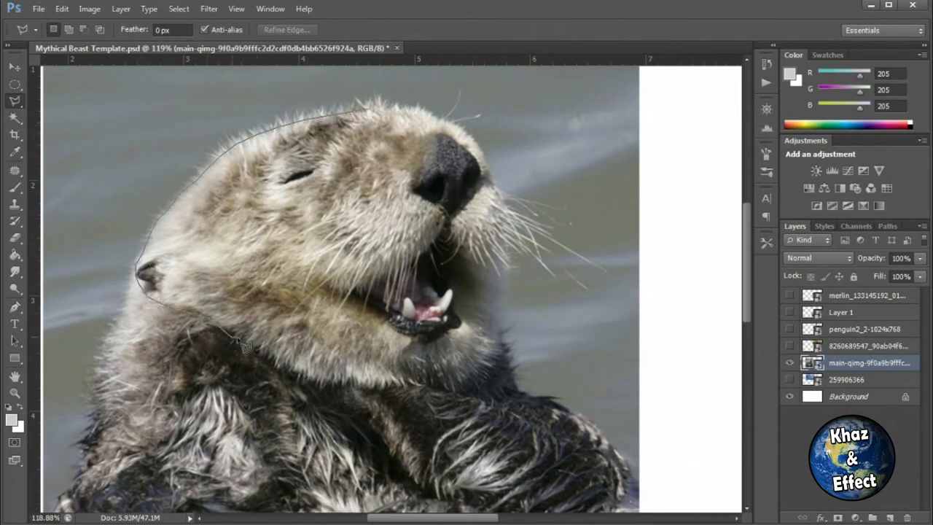
pyautogui.moveTo(245, 348); pyautogui.dragTo(459, 397)
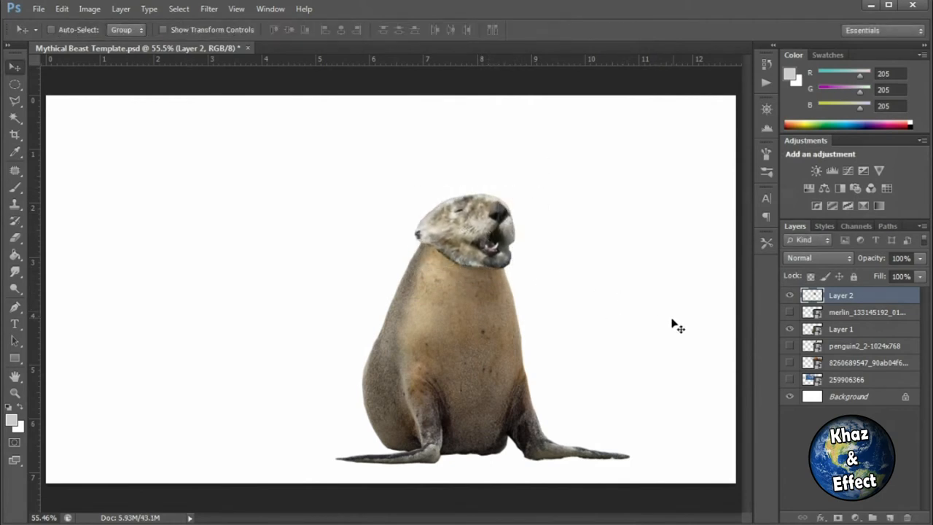
pyautogui.moveTo(664, 267)
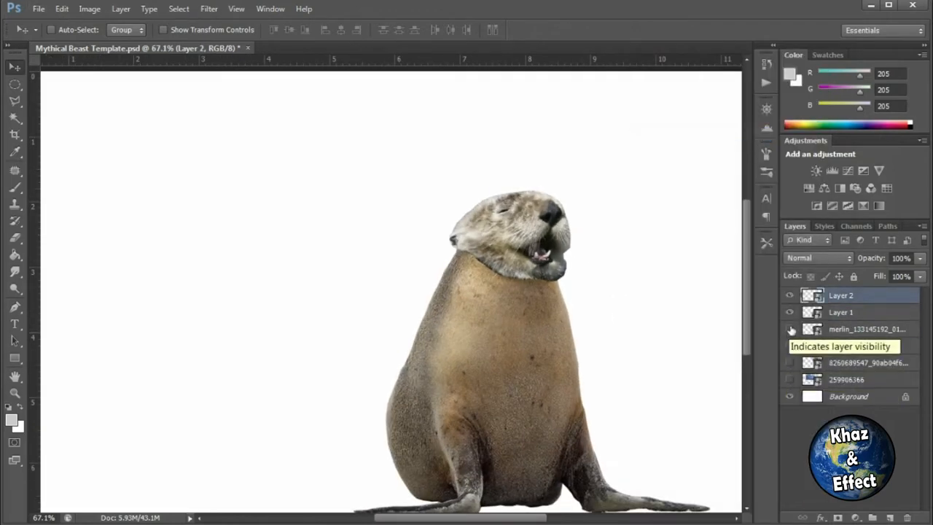
# Make the orca photo layer visible for tracing its tail and body
pyautogui.click(789, 329)
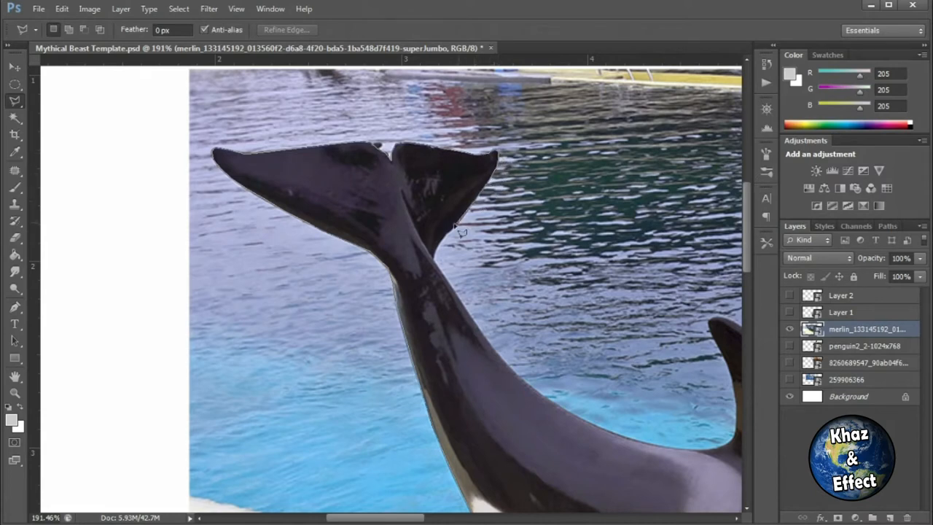
pyautogui.moveTo(441, 262)
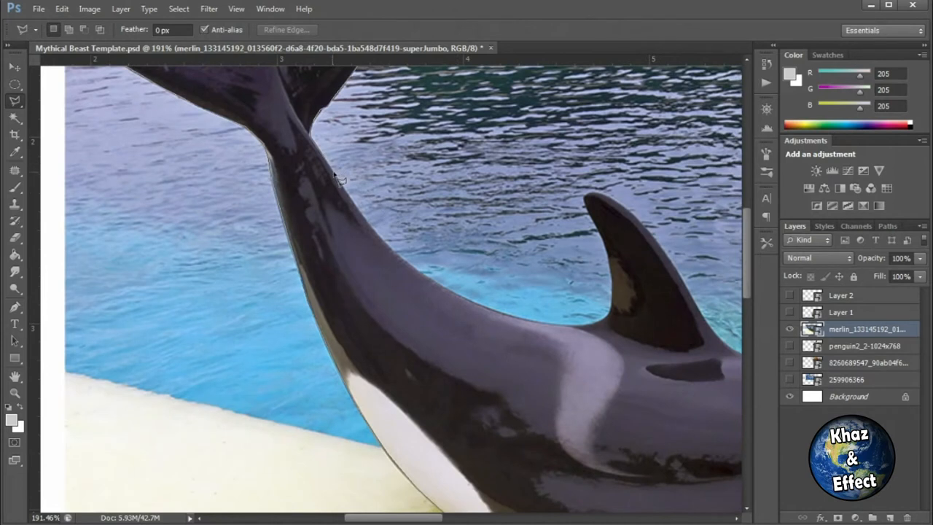
pyautogui.moveTo(470, 306)
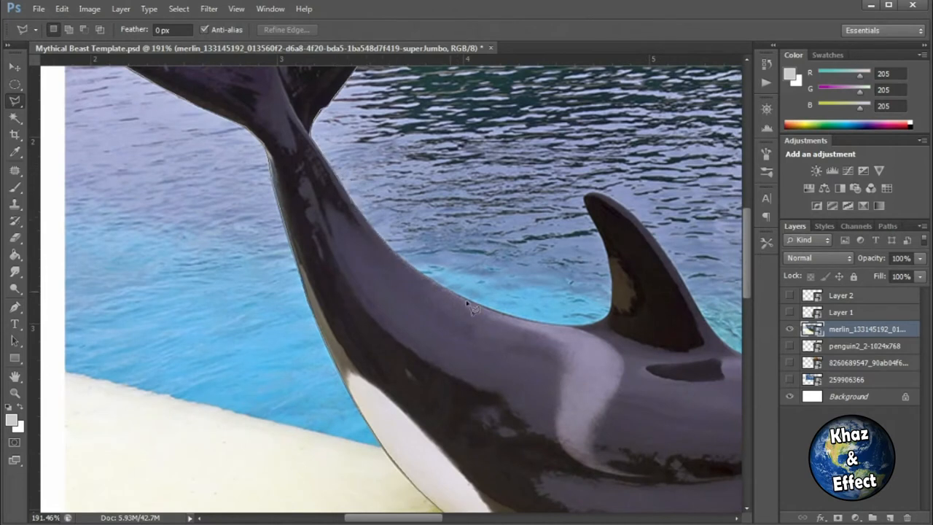
pyautogui.moveTo(609, 329)
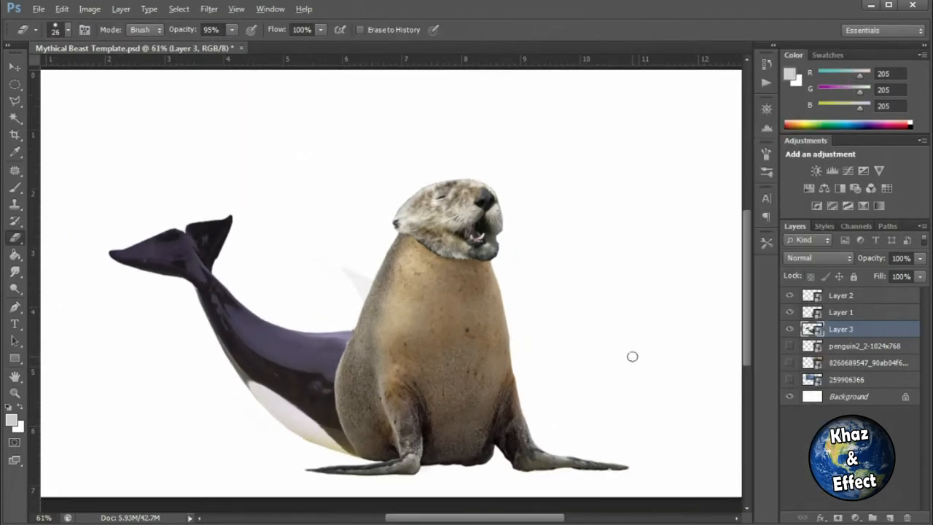
# Erase stray pixels around the orca tail where it joins the sea lion
pyautogui.click(789, 379)
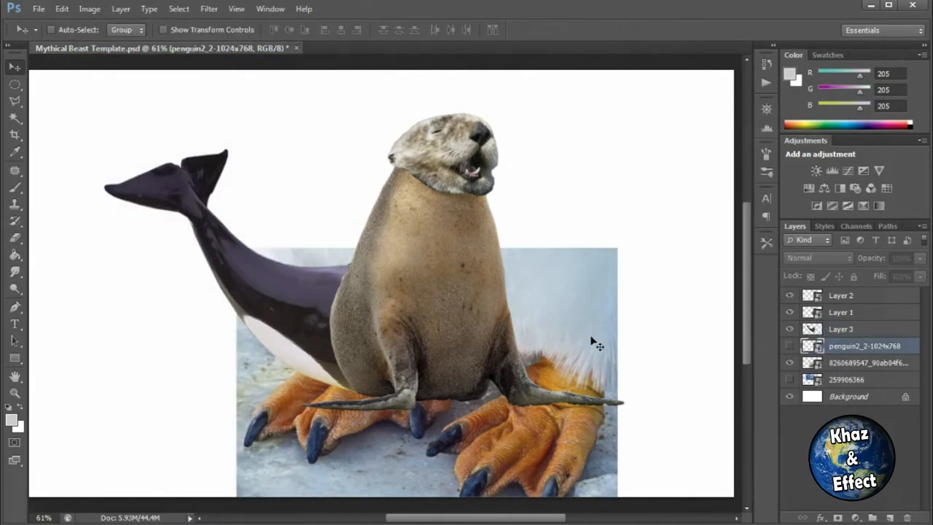
# Transform the penguin feet photo smaller and move it beside the beast
pyautogui.rightClick(400, 328)
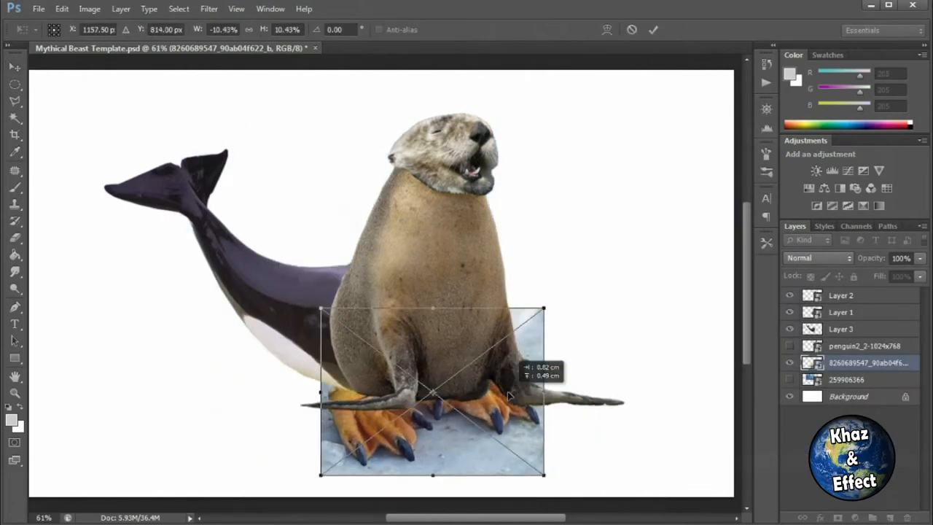
pyautogui.moveTo(432, 394); pyautogui.dragTo(622, 202)
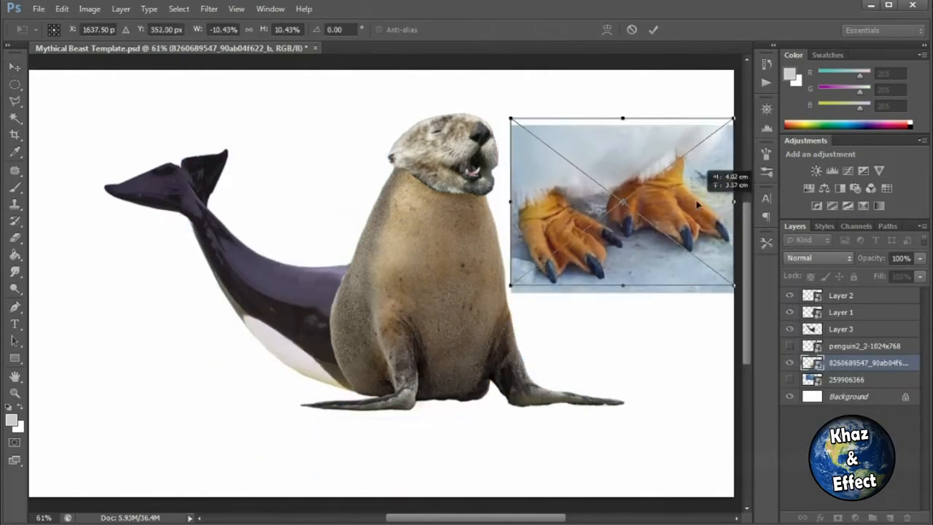
pyautogui.moveTo(621, 200); pyautogui.dragTo(441, 386)
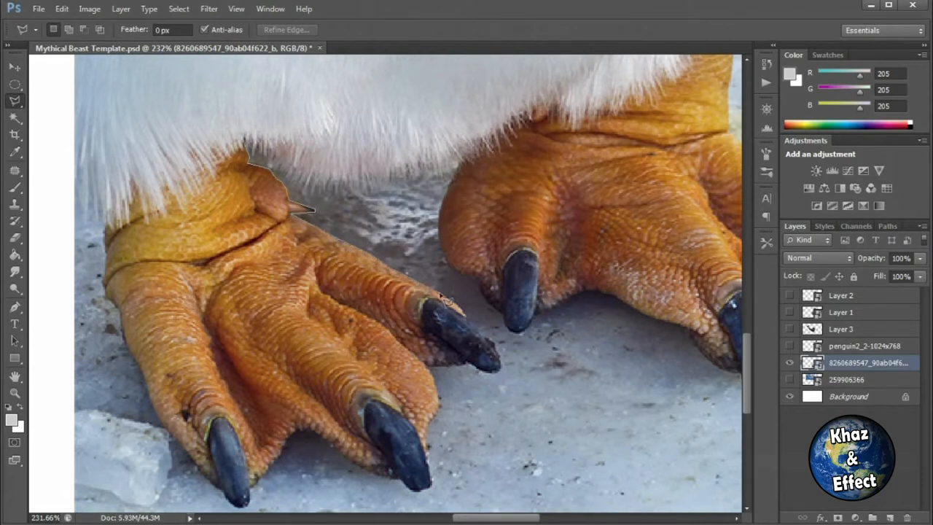
pyautogui.moveTo(480, 335)
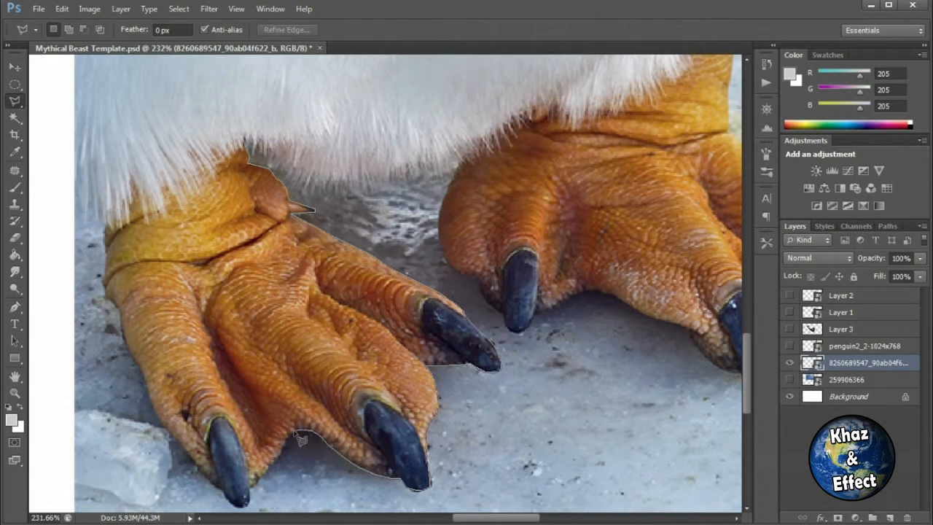
pyautogui.moveTo(257, 497)
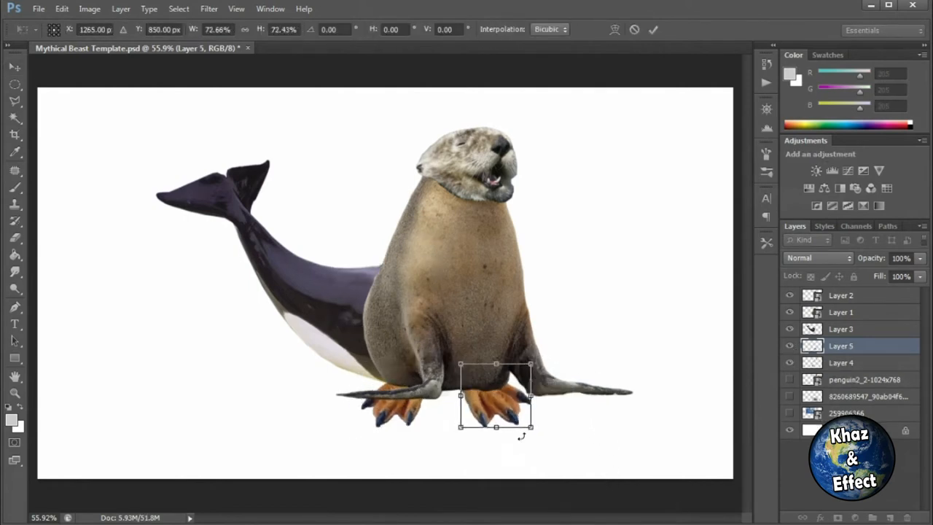
# Resize the second penguin foot beneath the sea lion's body
pyautogui.moveTo(530, 426); pyautogui.dragTo(536, 426)
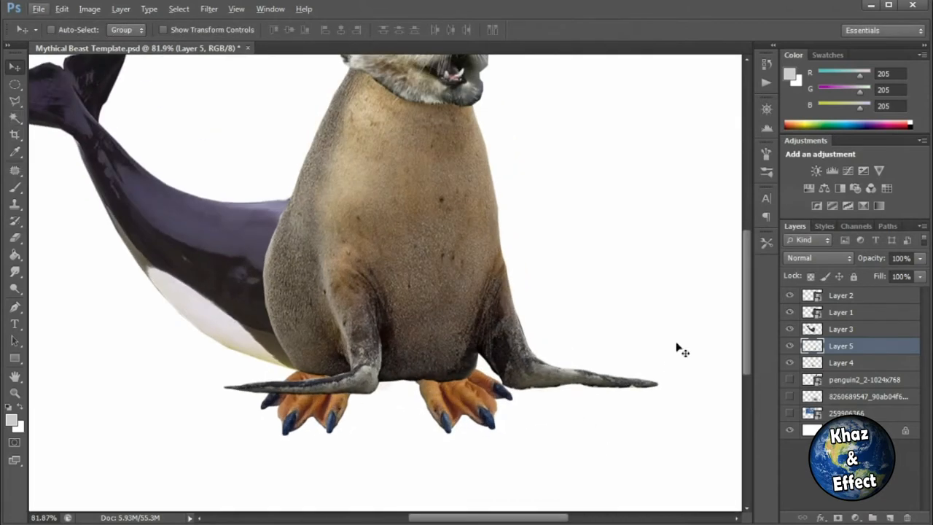
pyautogui.click(840, 311)
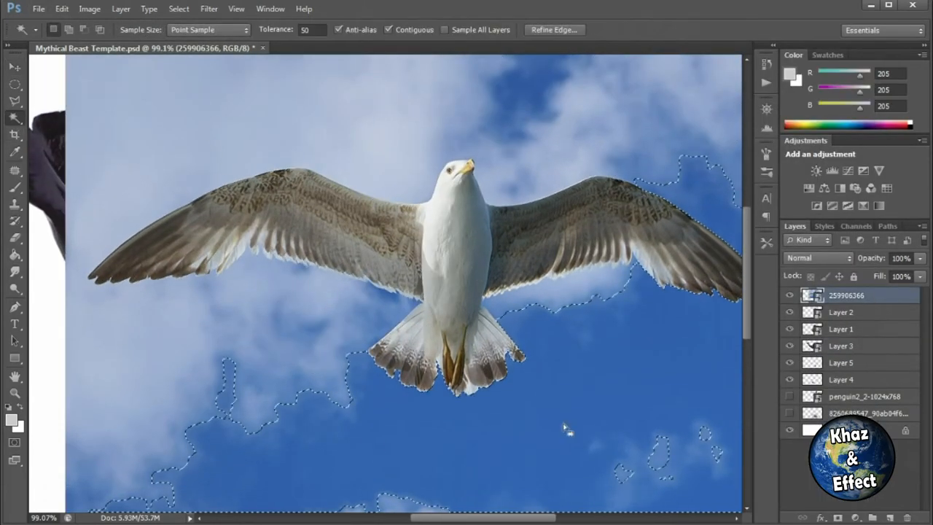
# Select the blue sky around the seagull with the Magic Wand
pyautogui.click(15, 117)
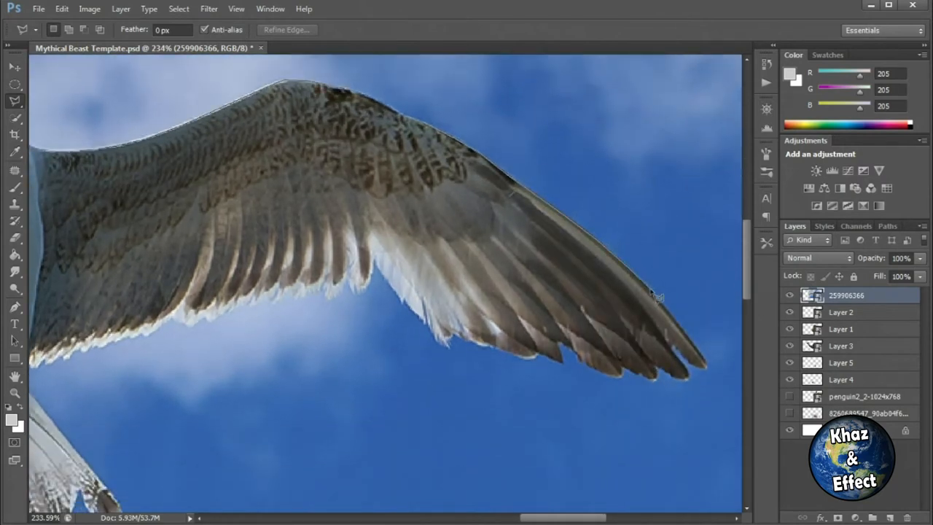
pyautogui.moveTo(711, 386)
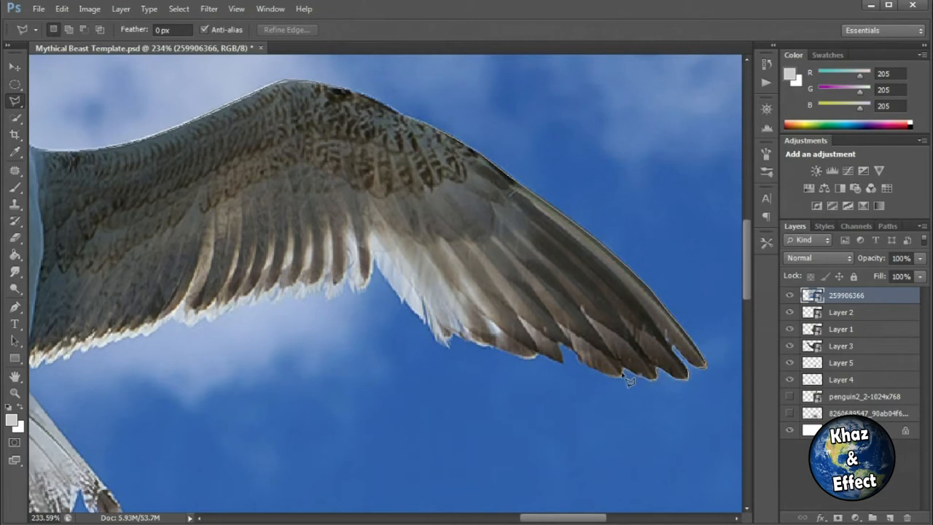
pyautogui.moveTo(572, 350)
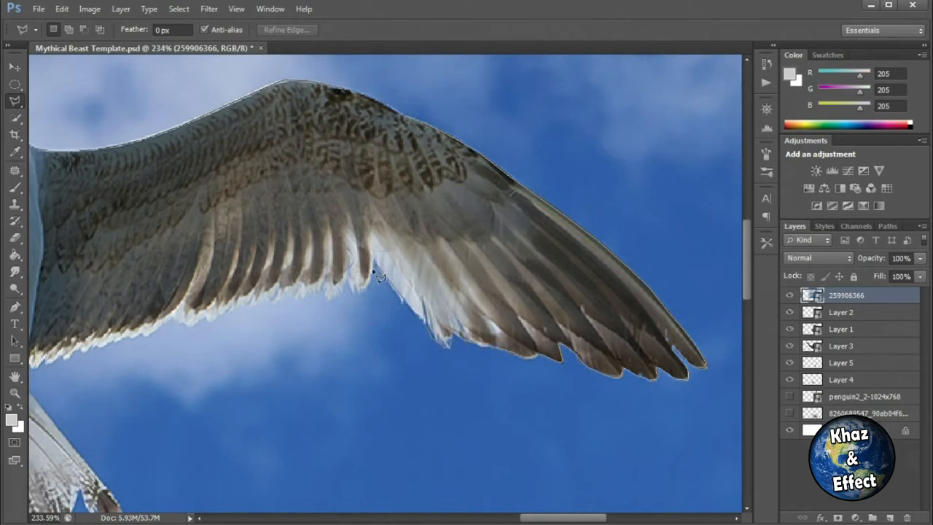
pyautogui.moveTo(368, 299)
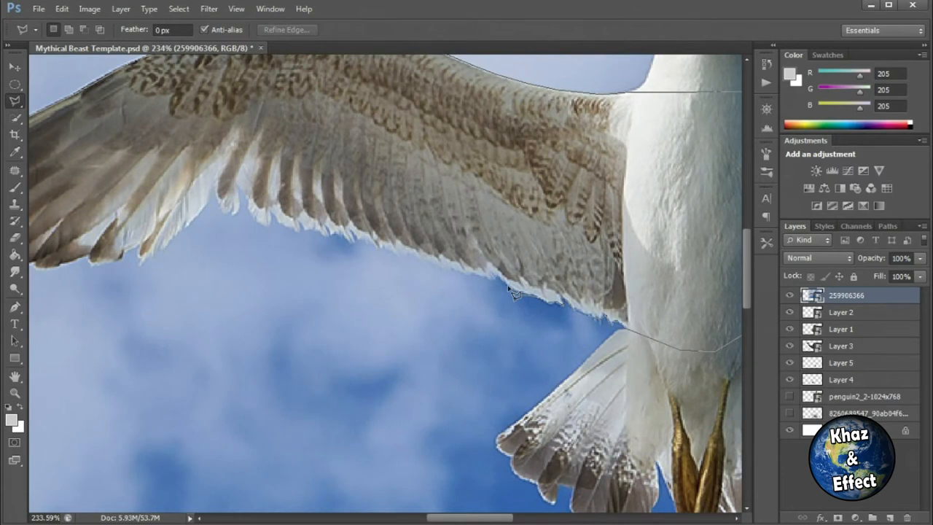
pyautogui.moveTo(450, 278)
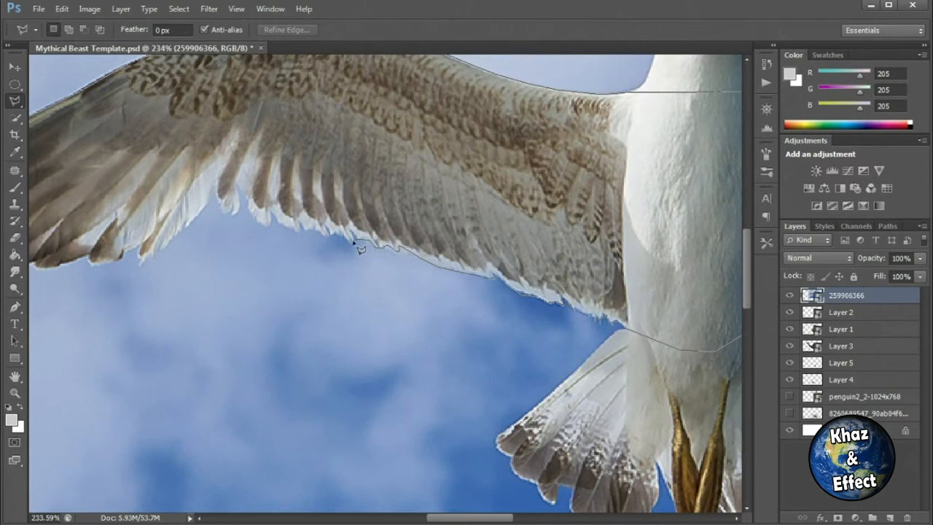
pyautogui.moveTo(306, 233)
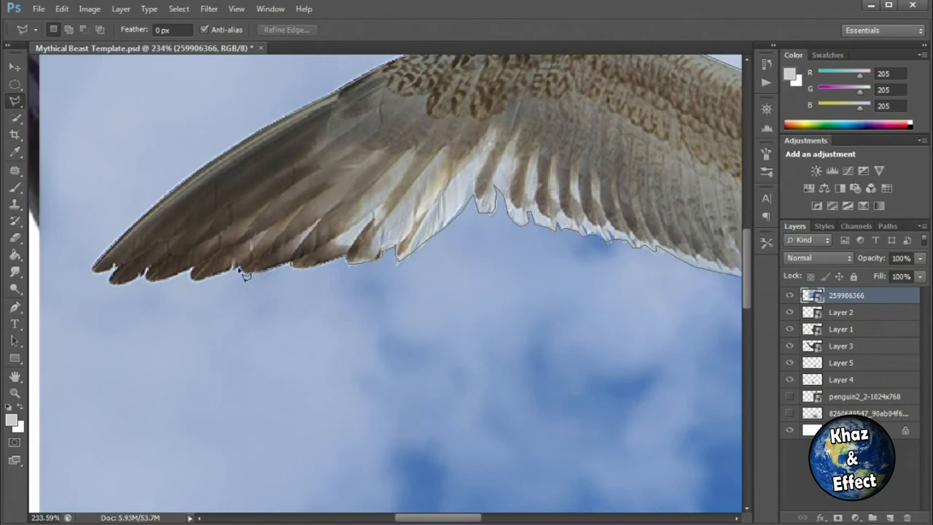
pyautogui.moveTo(198, 276)
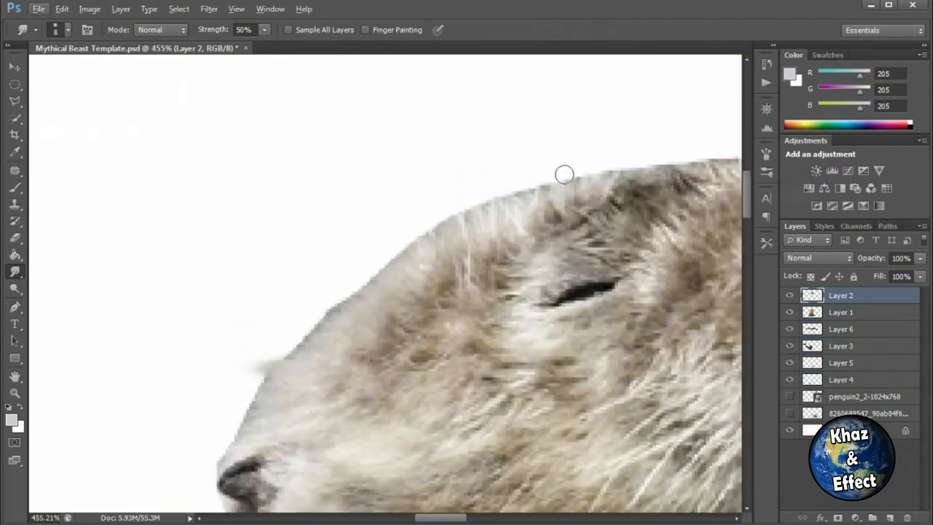
# Smudge the otter head's chin, jaw, crown and nose fur into the neck at 50% strength, then move to the seal body layer
pyautogui.moveTo(565, 175); pyautogui.dragTo(315, 372)
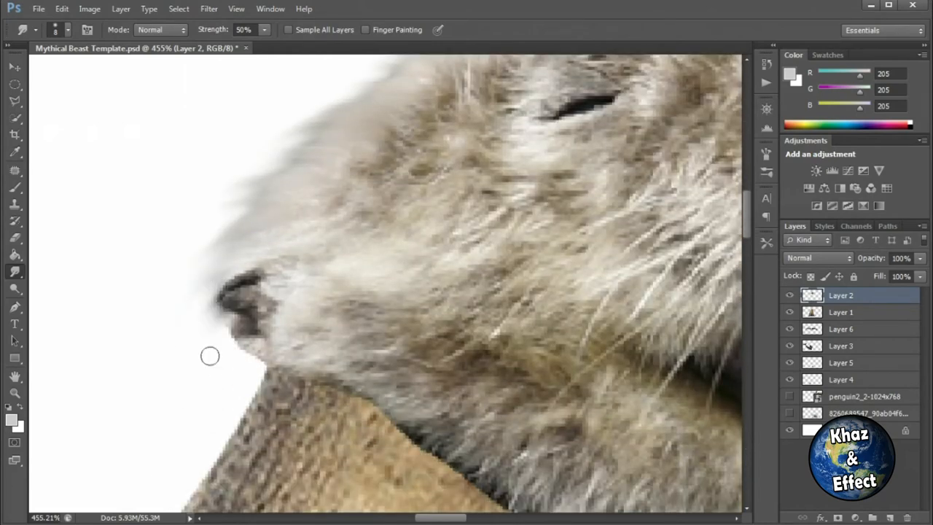
pyautogui.moveTo(210, 356); pyautogui.dragTo(349, 452)
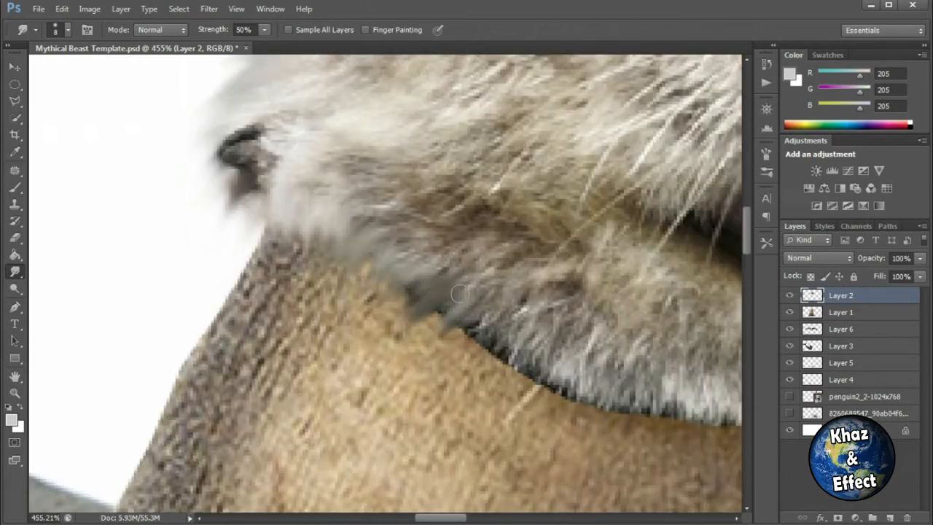
pyautogui.moveTo(459, 294); pyautogui.dragTo(530, 468)
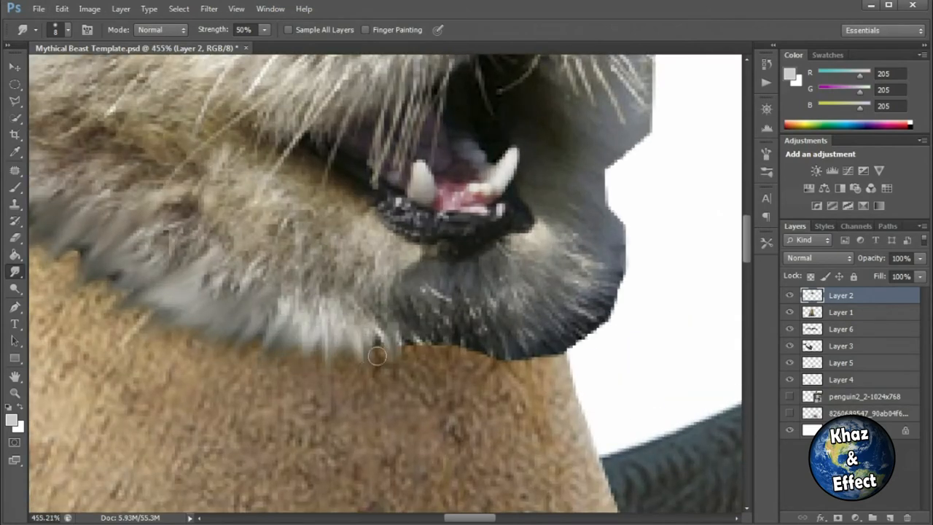
pyautogui.moveTo(377, 356); pyautogui.dragTo(550, 372)
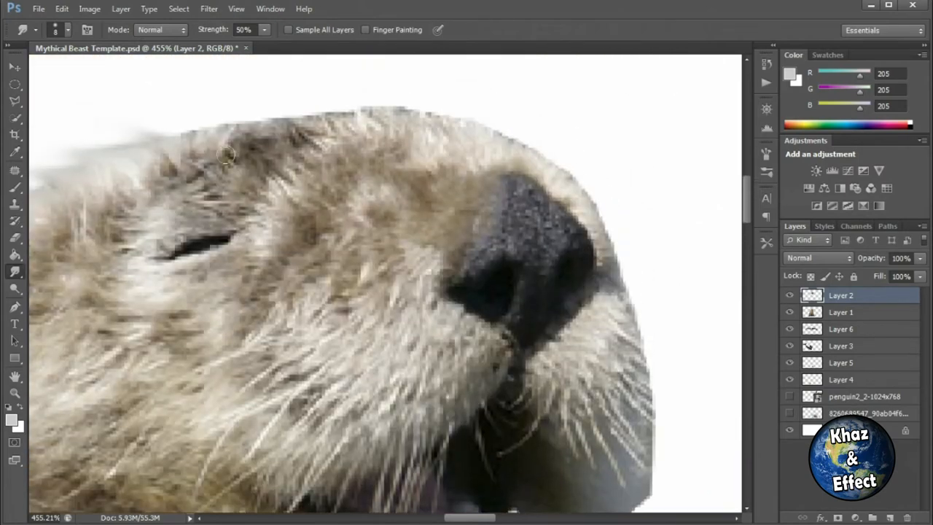
pyautogui.moveTo(226, 156); pyautogui.dragTo(485, 137)
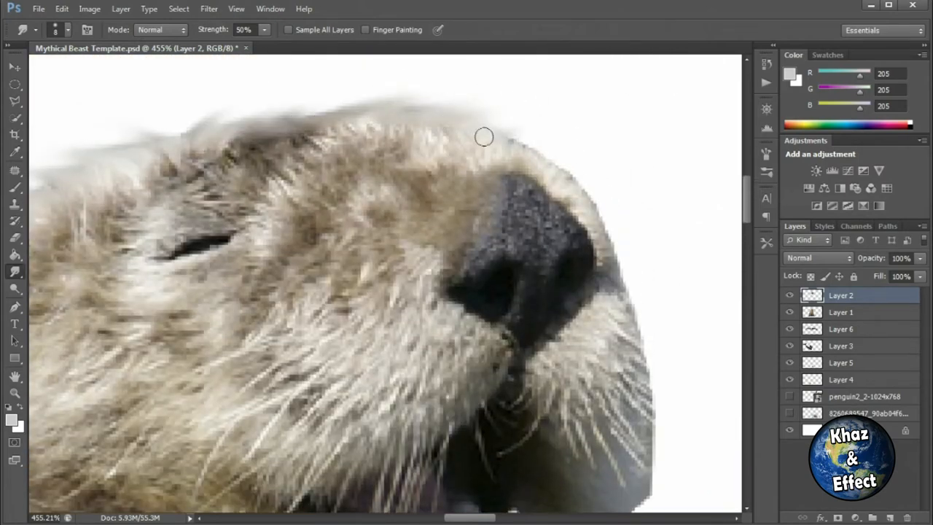
pyautogui.moveTo(485, 137); pyautogui.dragTo(616, 274)
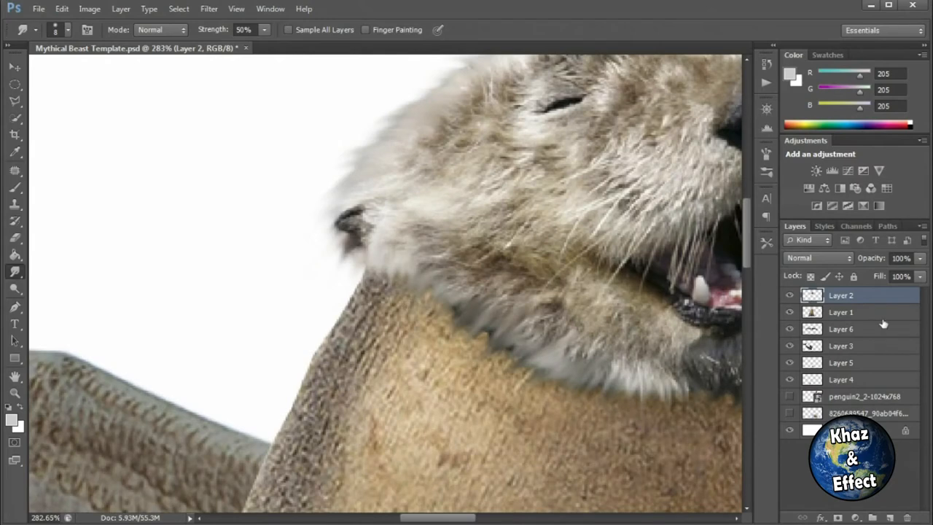
pyautogui.click(841, 311)
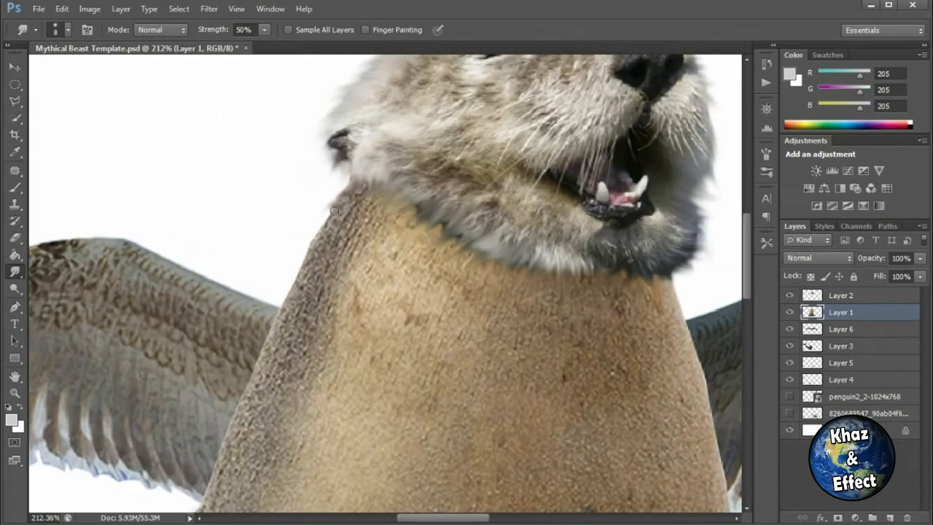
# Smudge the seal body's neck, flipper, feet and wing-side edges so they blend softly
pyautogui.moveTo(333, 211); pyautogui.dragTo(247, 375)
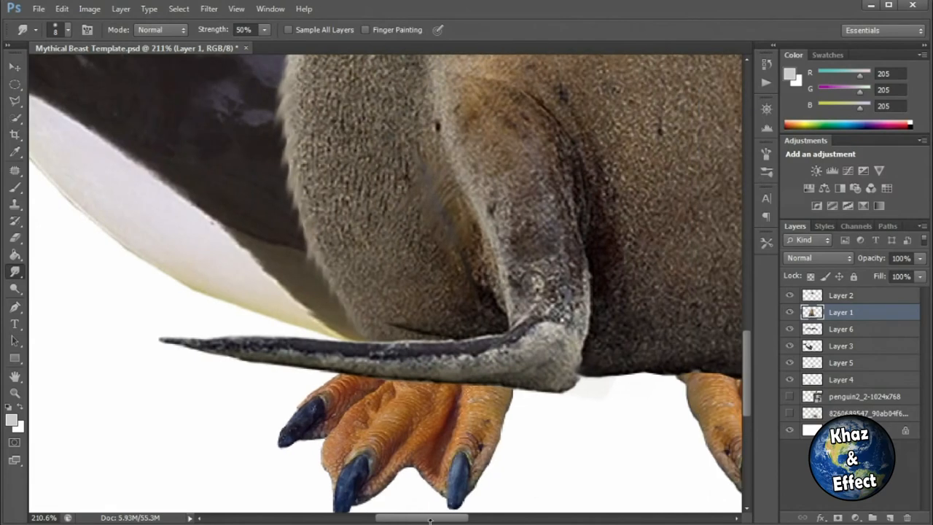
pyautogui.moveTo(569, 379); pyautogui.dragTo(674, 368)
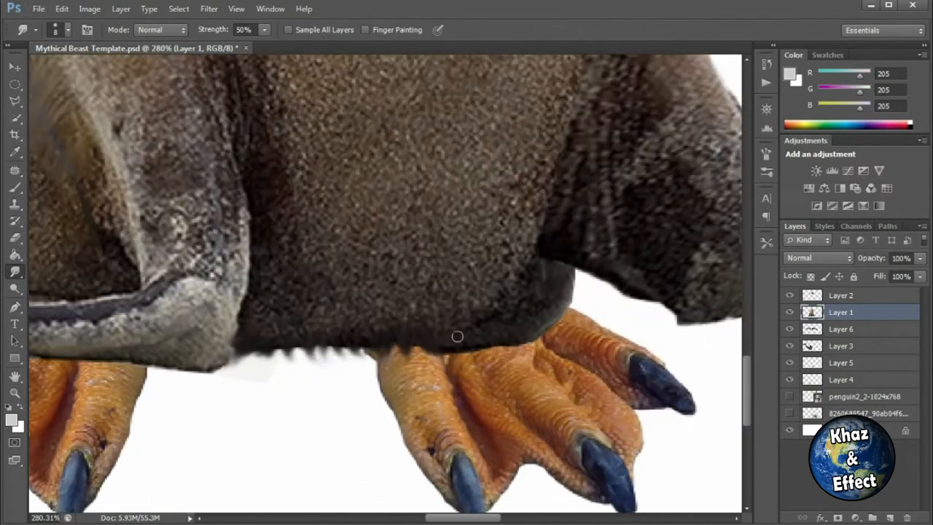
pyautogui.moveTo(458, 336); pyautogui.dragTo(545, 310)
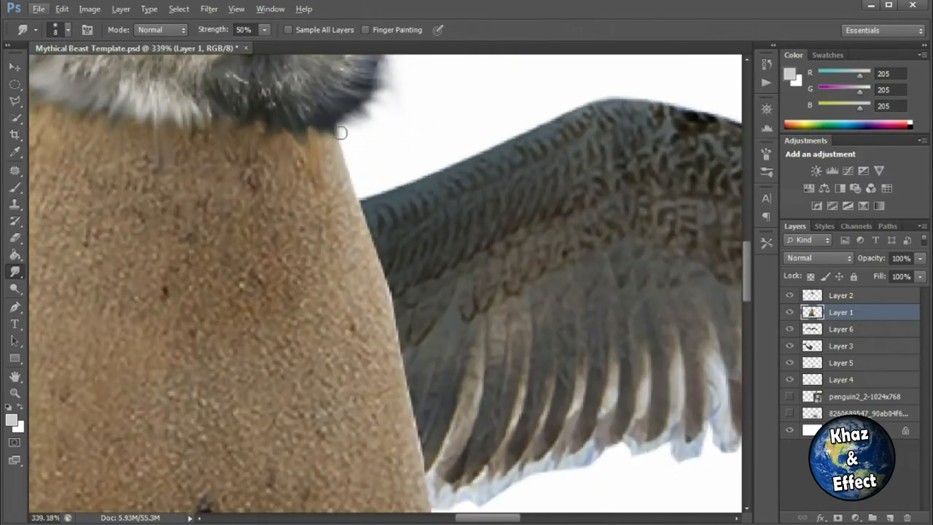
pyautogui.moveTo(341, 132); pyautogui.dragTo(384, 280)
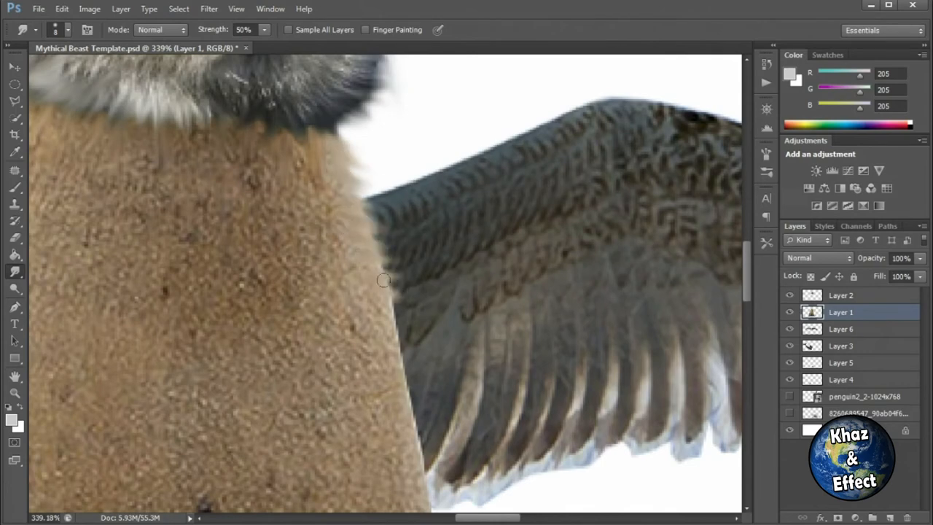
pyautogui.moveTo(382, 280); pyautogui.dragTo(430, 444)
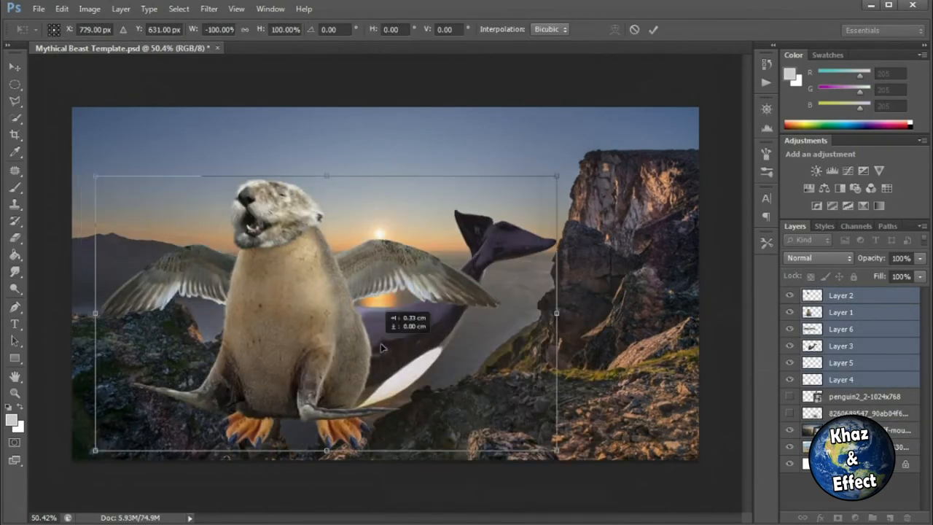
# Reposition the flipped beast onto the sandy beach scene
pyautogui.moveTo(382, 348); pyautogui.dragTo(405, 262)
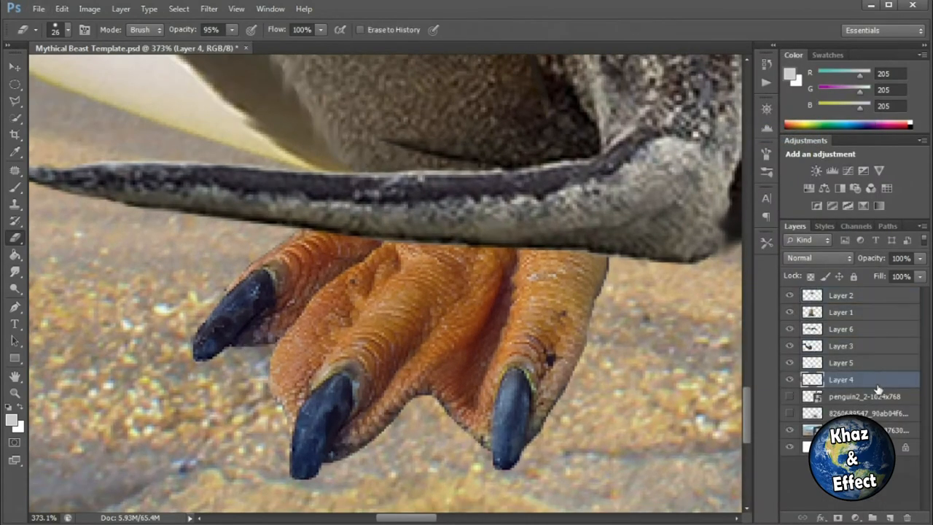
# Erase the hard edge above the penguin feet with a smaller brush, then adjust via edit history
pyautogui.rightClick(840, 378)
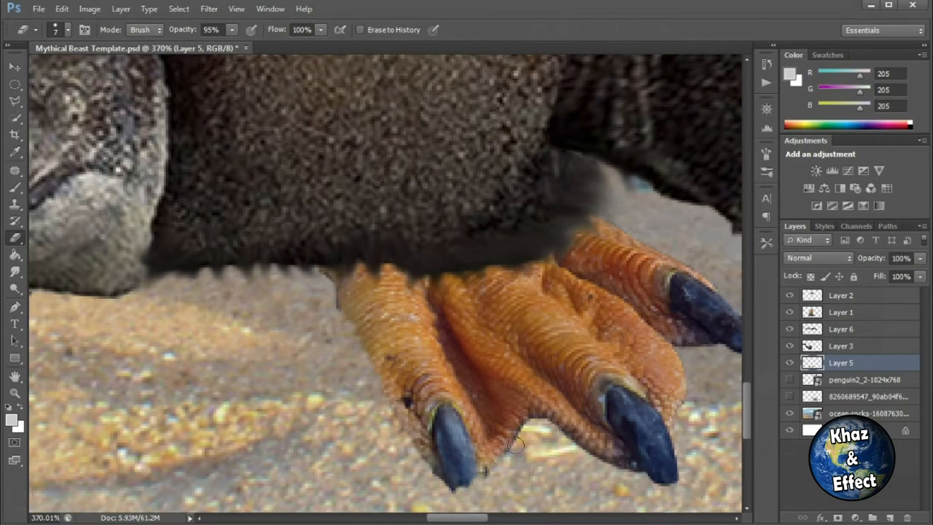
pyautogui.moveTo(525, 437); pyautogui.dragTo(634, 470)
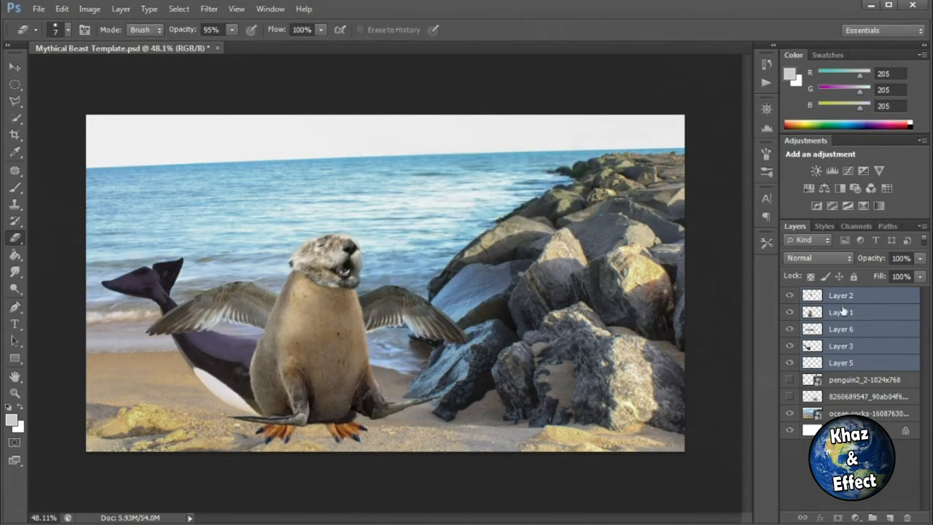
pyautogui.click(61, 9)
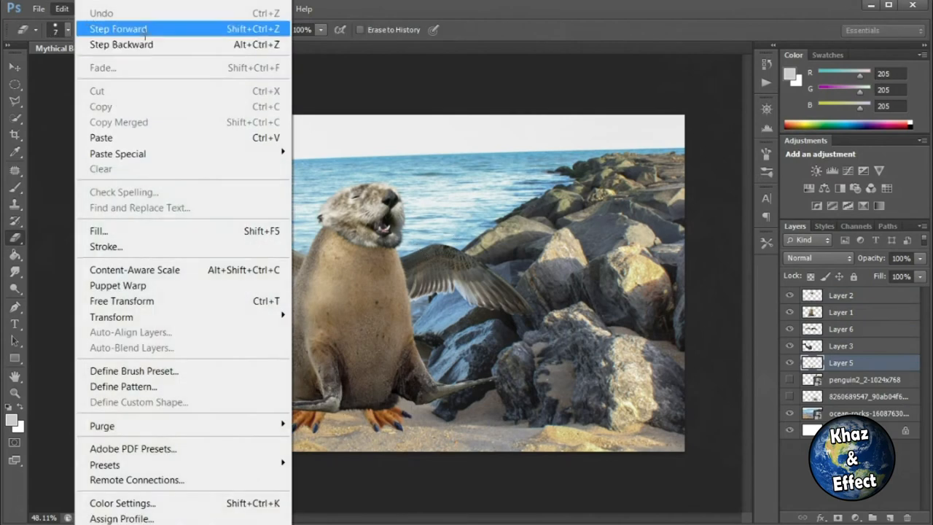
pyautogui.click(118, 28)
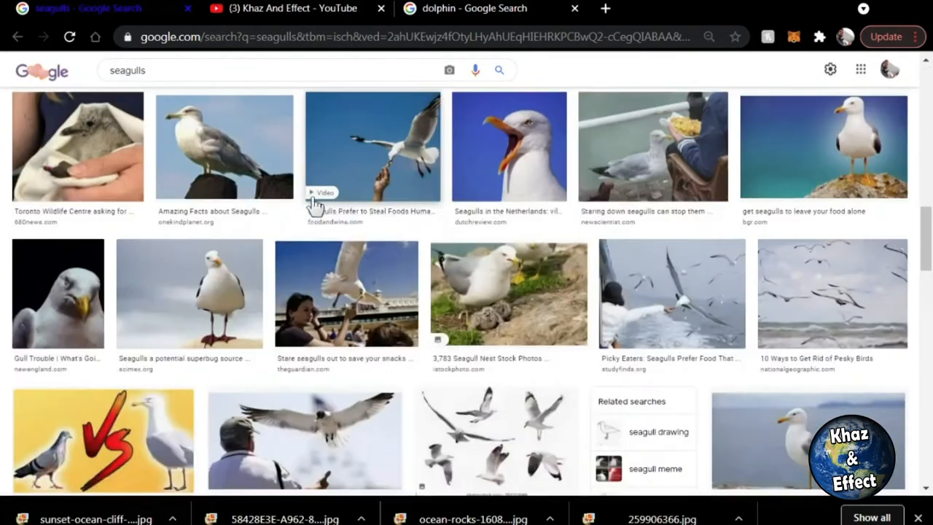
# Save a standing seagull image from the Google Images results
pyautogui.rightClick(711, 186)
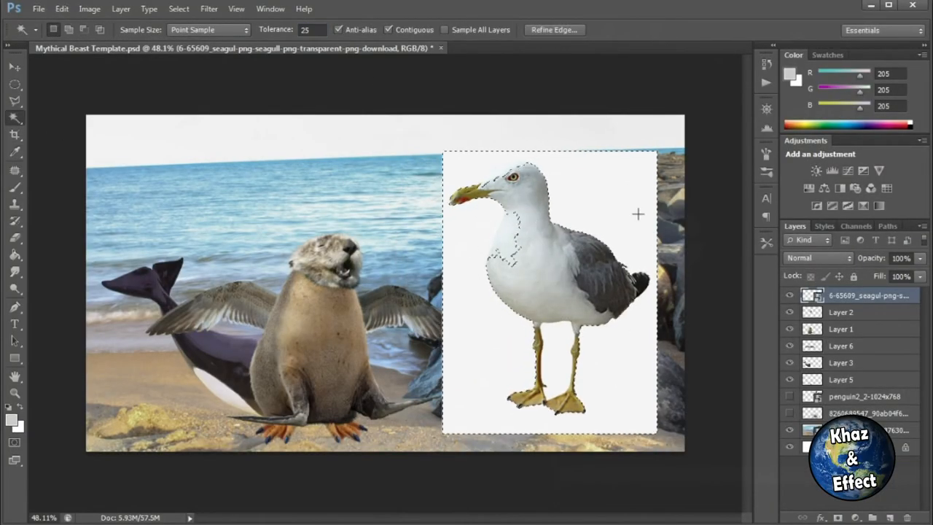
# Rasterize the seagull layer, remove its white background and shrink it onto the rocks
pyautogui.write('10')
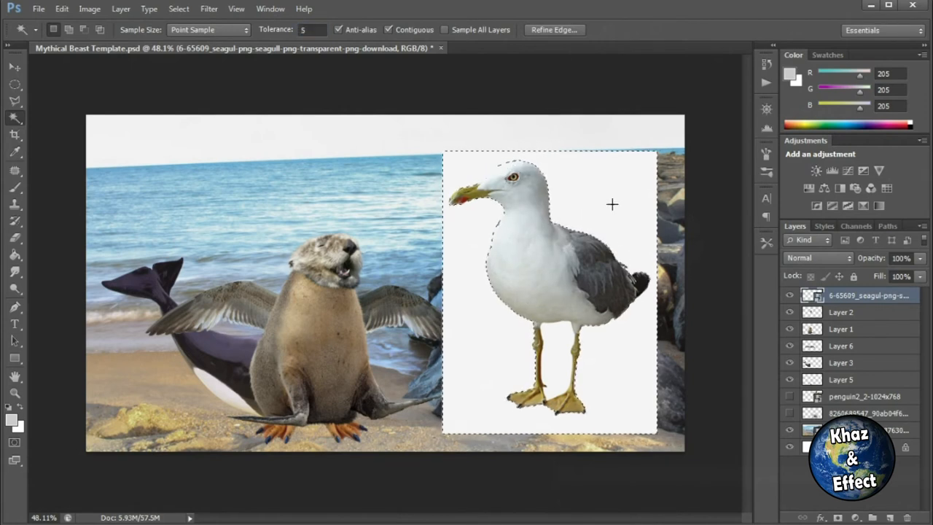
pyautogui.rightClick(867, 295)
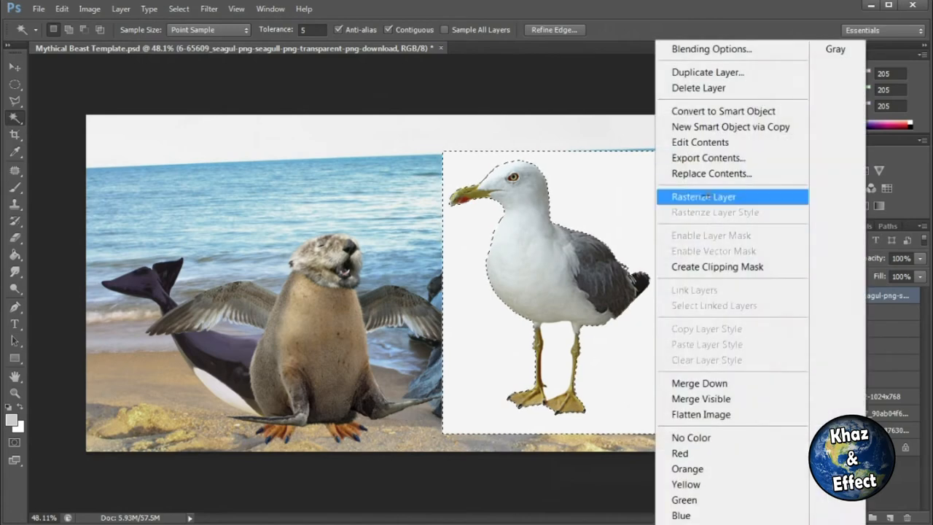
pyautogui.click(703, 196)
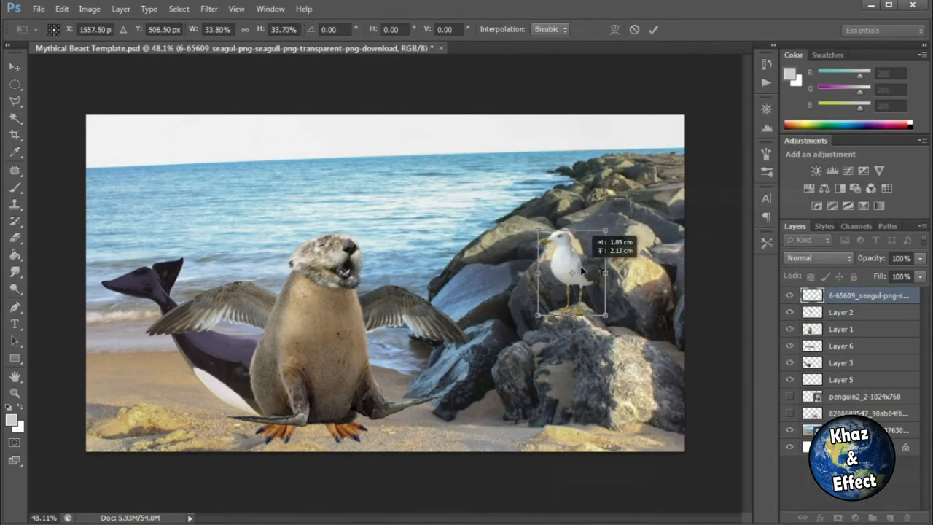
pyautogui.moveTo(603, 315); pyautogui.dragTo(614, 319)
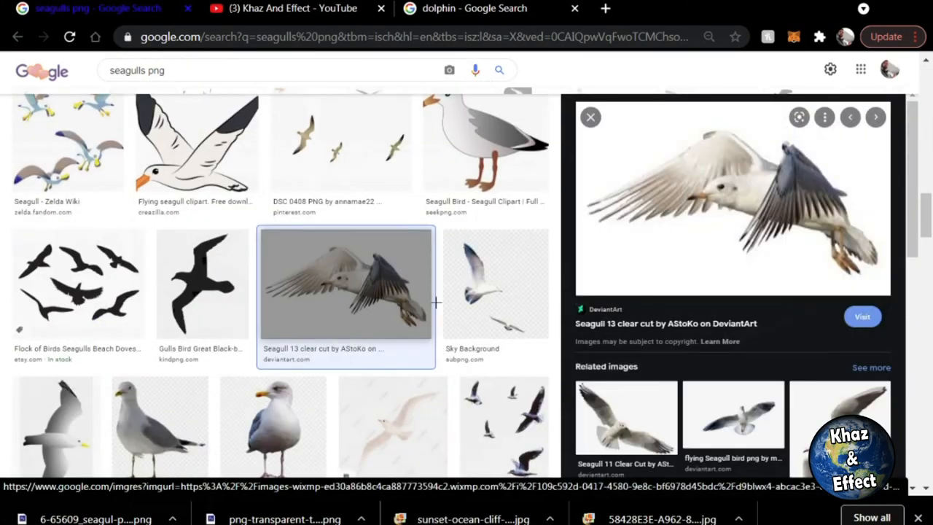
# Preview the flying seagull cutout and a transparent-background crab image
pyautogui.click(875, 117)
pyautogui.write('crab')
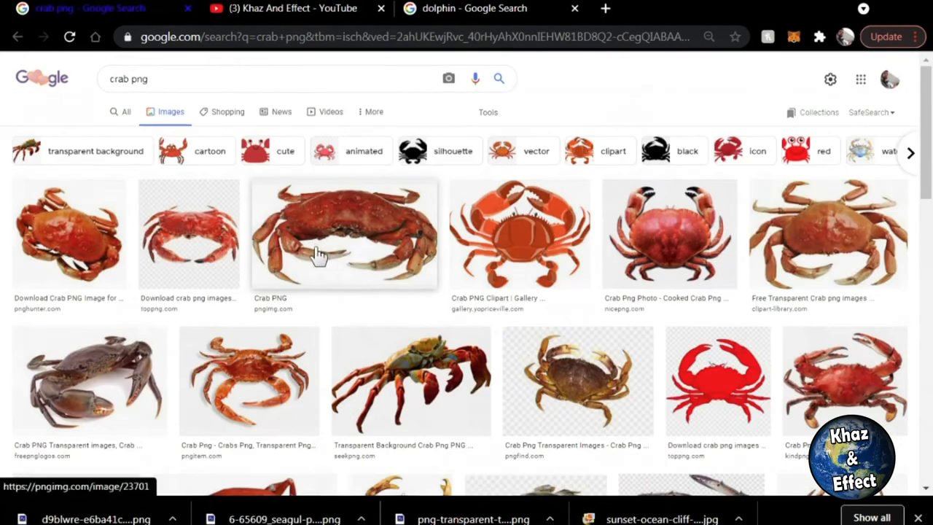
pyautogui.click(95, 151)
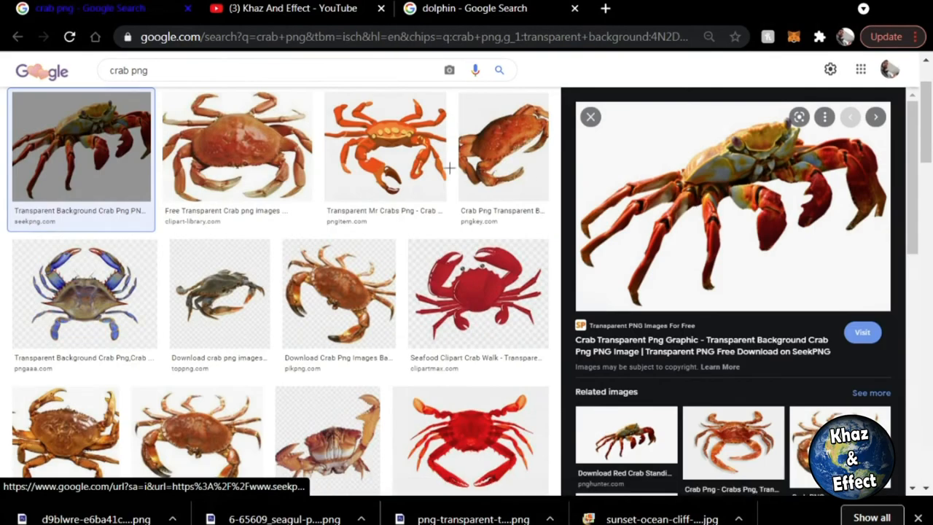
pyautogui.scroll(-3)
pyautogui.write('hermit ')
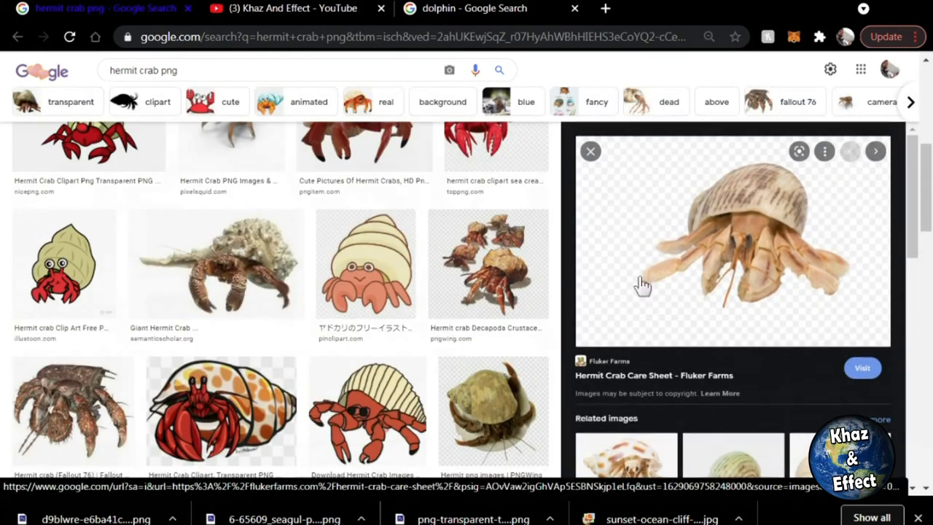
pyautogui.moveTo(73, 408)
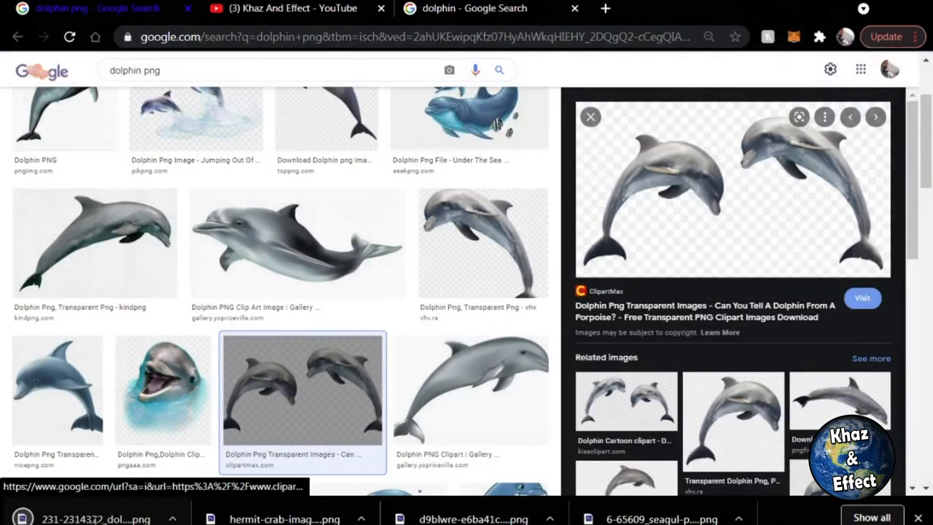
# Search 'water splash png', grab a splash ring image and another leaping dolphin
pyautogui.write('water splash png')
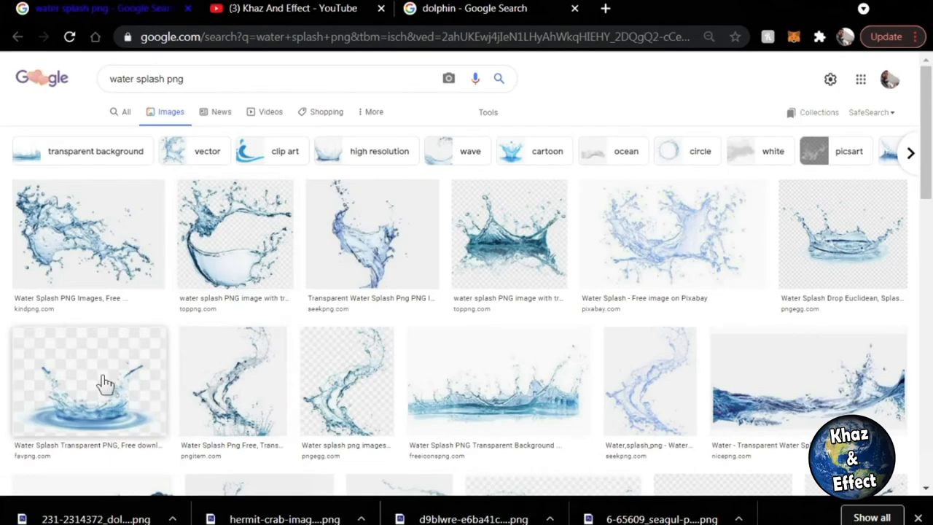
pyautogui.click(89, 382)
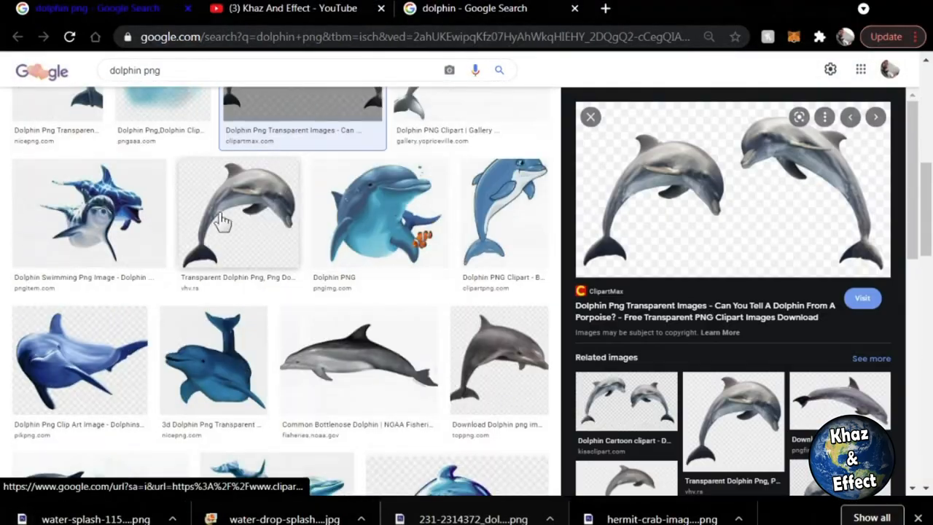
pyautogui.click(238, 212)
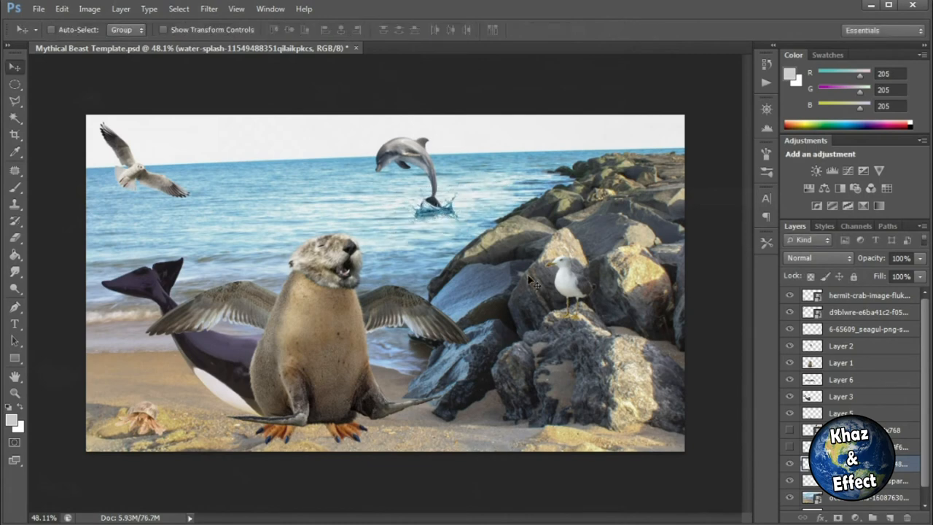
pyautogui.moveTo(554, 404)
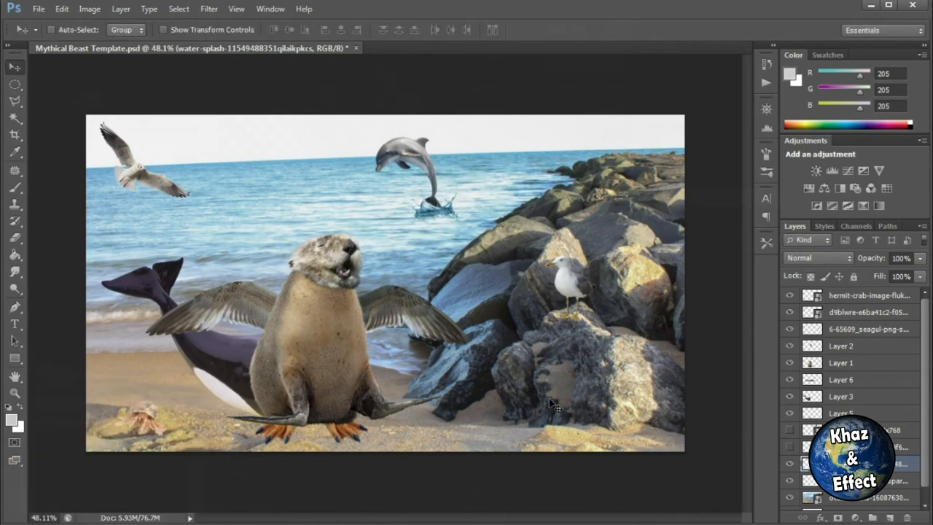
# Add a subtle Bevel & Emboss layer style to one animal layer
pyautogui.scroll(-3)
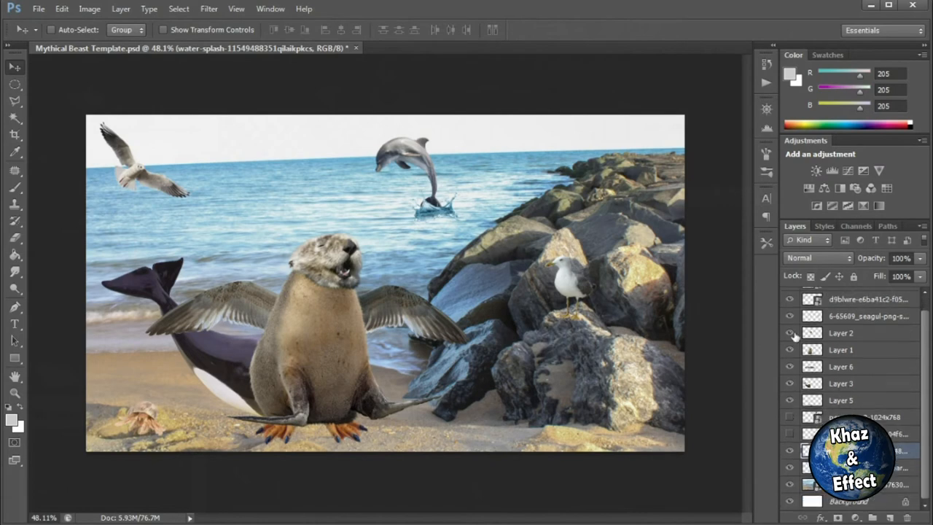
pyautogui.click(840, 332)
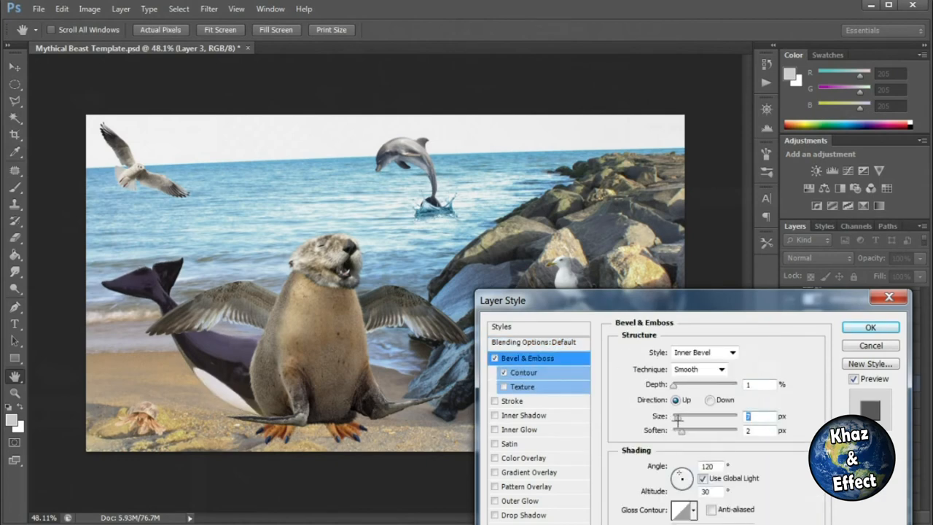
pyautogui.click(870, 326)
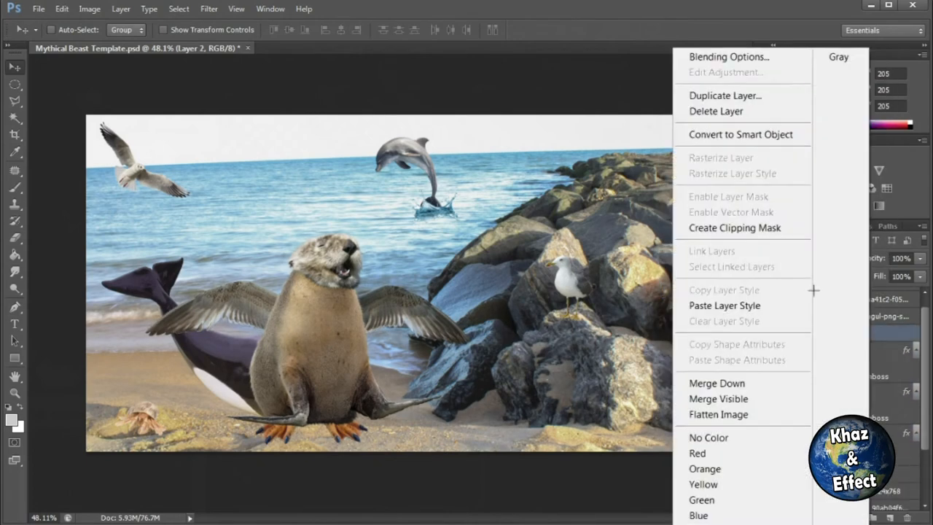
# Paste the copied bevel style onto the other creature layers
pyautogui.click(740, 134)
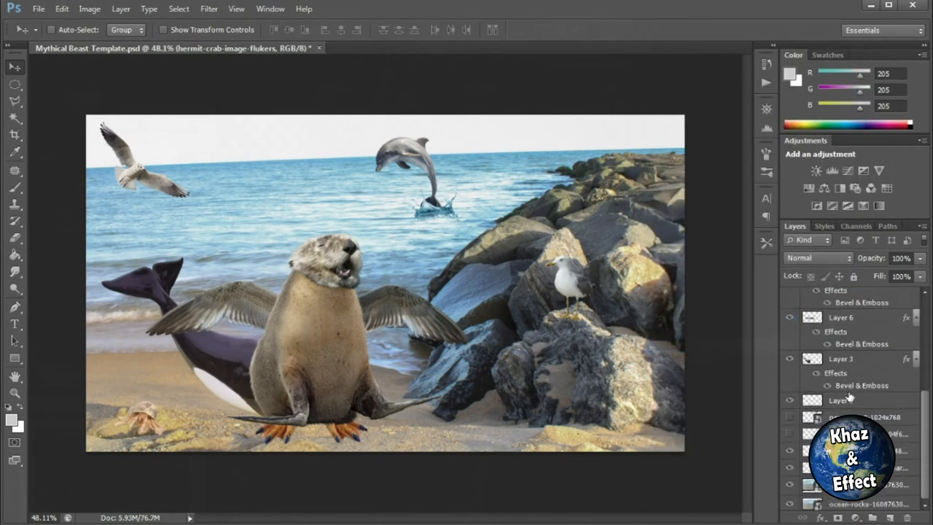
pyautogui.click(840, 376)
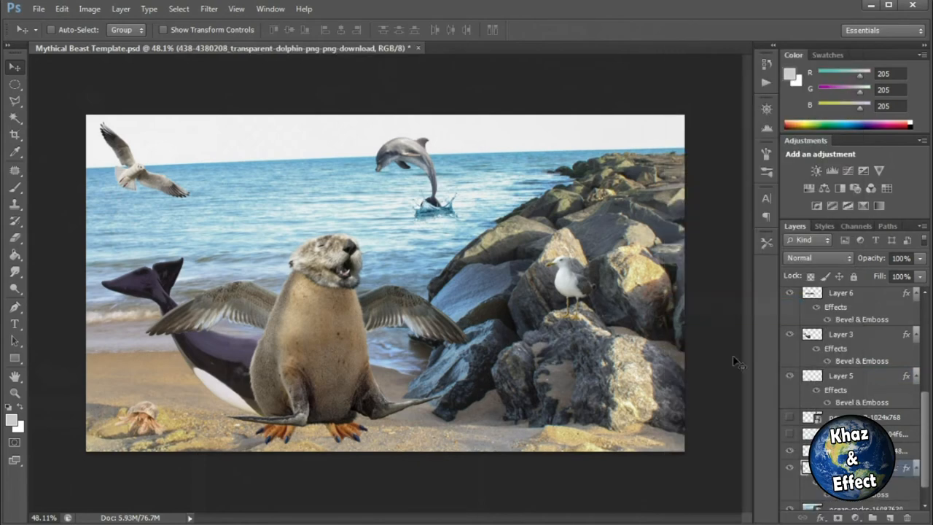
pyautogui.scroll(-3)
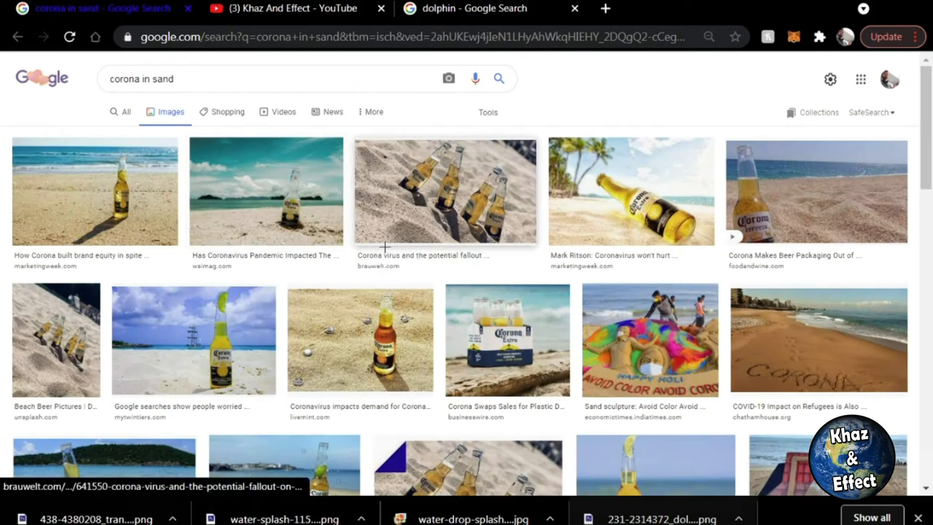
# Open a Corona bottles in sand photo from the image results
pyautogui.click(445, 191)
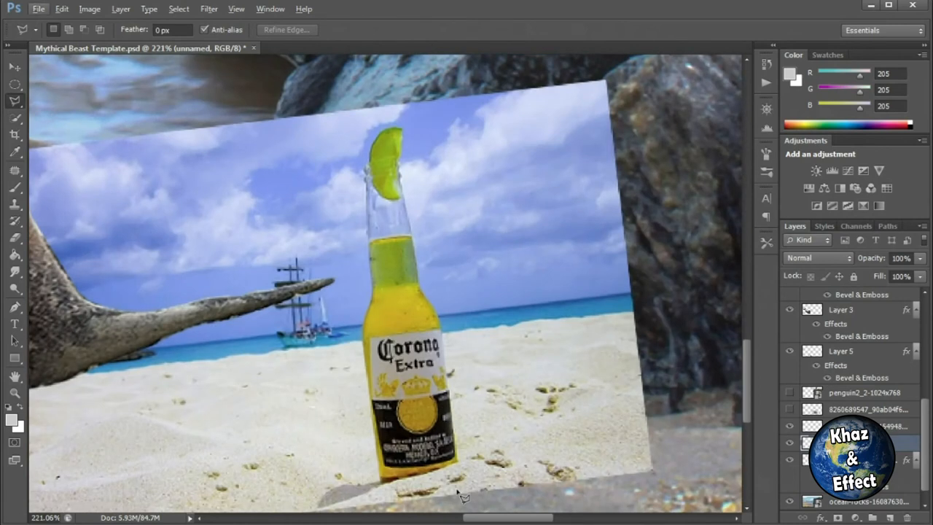
pyautogui.moveTo(371, 324)
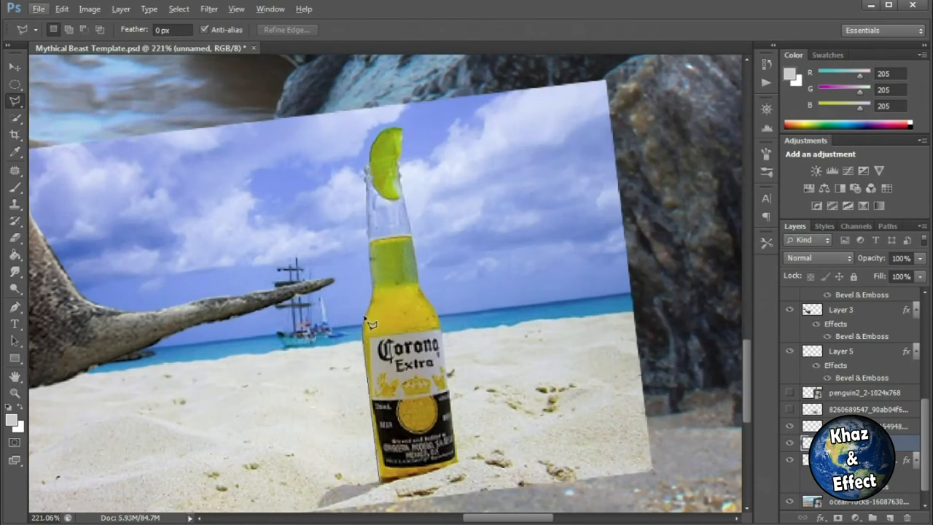
pyautogui.moveTo(372, 188)
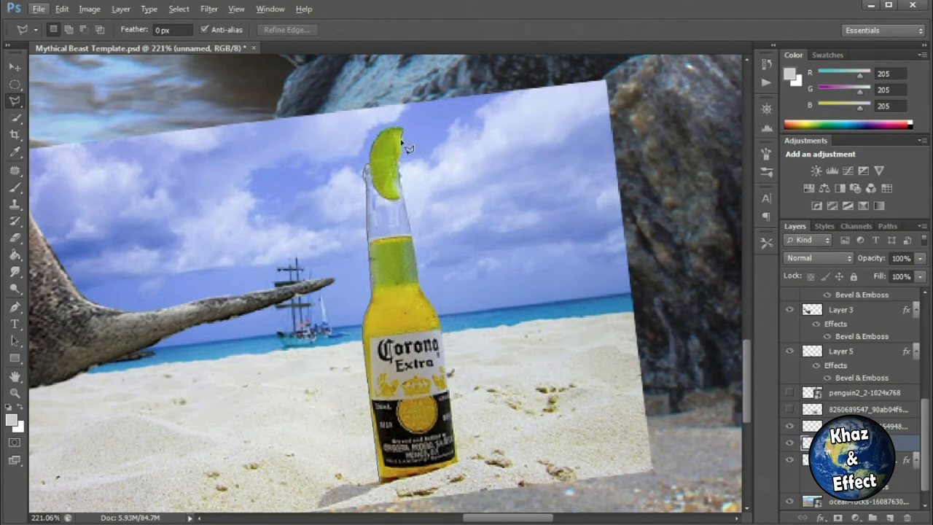
pyautogui.moveTo(408, 182)
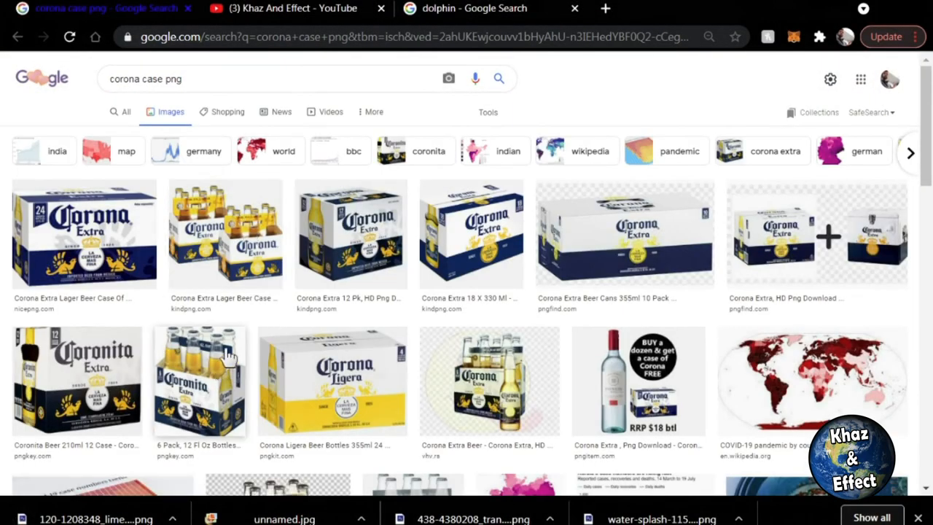
# Open a transparent Corona beer case image to save it
pyautogui.click(351, 233)
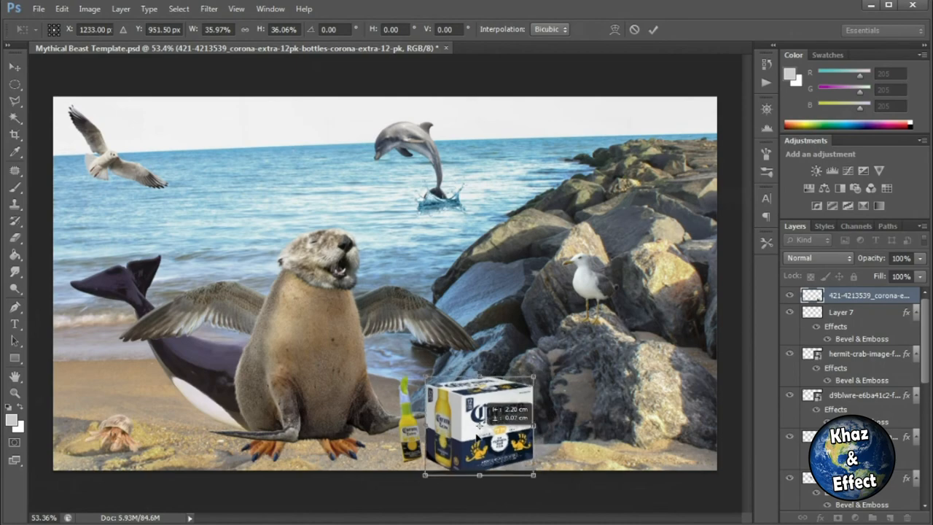
# Free Transform the beer case smaller so it sits beside the bottle
pyautogui.moveTo(478, 426); pyautogui.dragTo(573, 412)
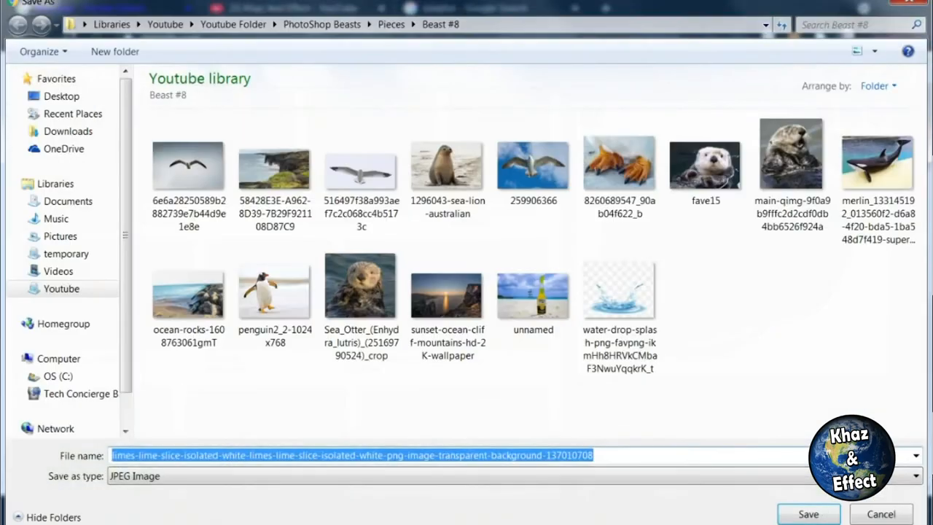
# Magic Wand the limes' white background at tolerance 20, delete it and shrink the limes to bottle size
pyautogui.click(808, 514)
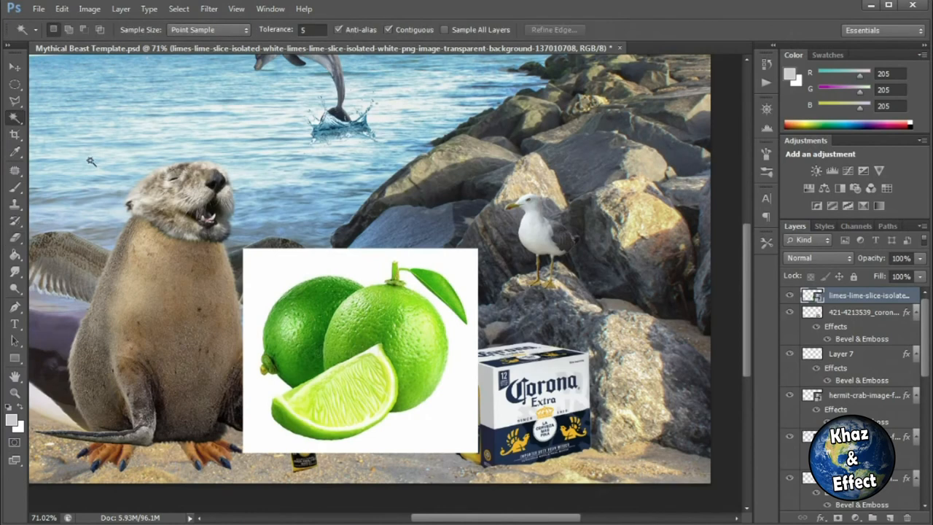
pyautogui.click(344, 258)
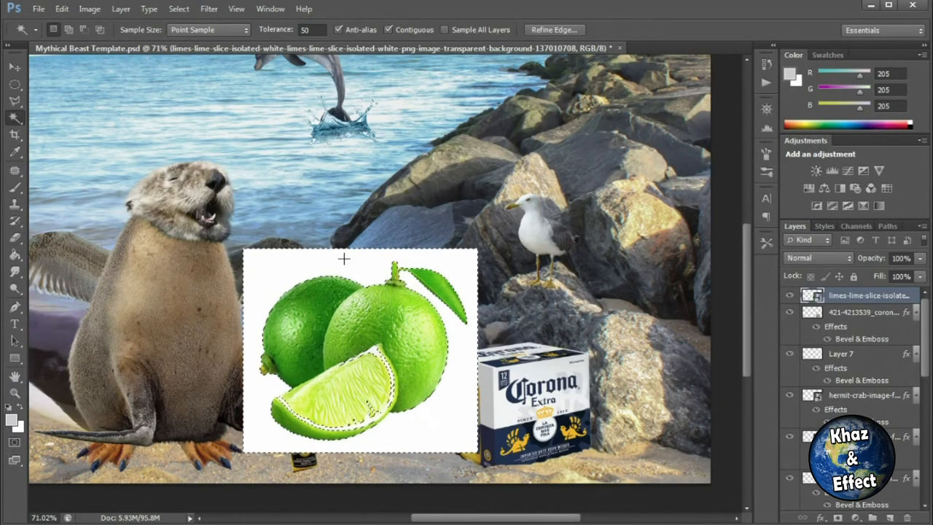
pyautogui.write('20')
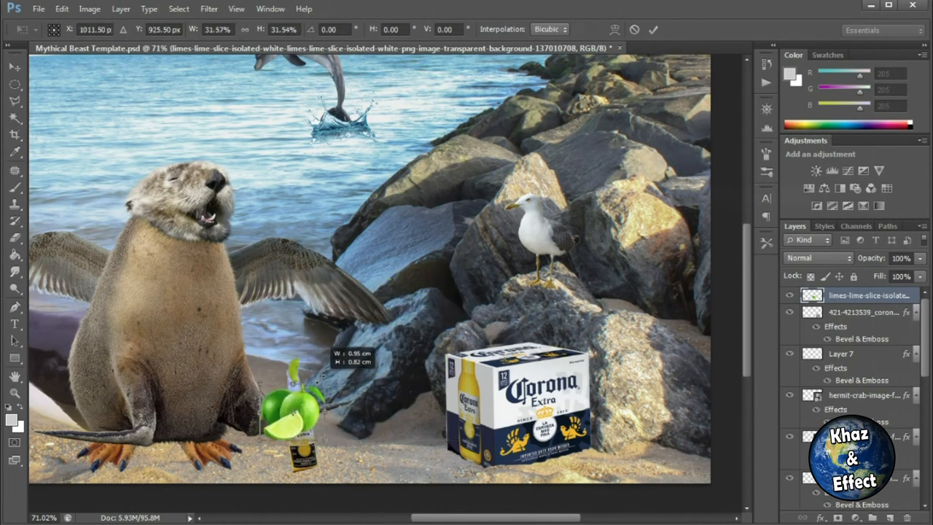
pyautogui.moveTo(291, 408); pyautogui.dragTo(427, 448)
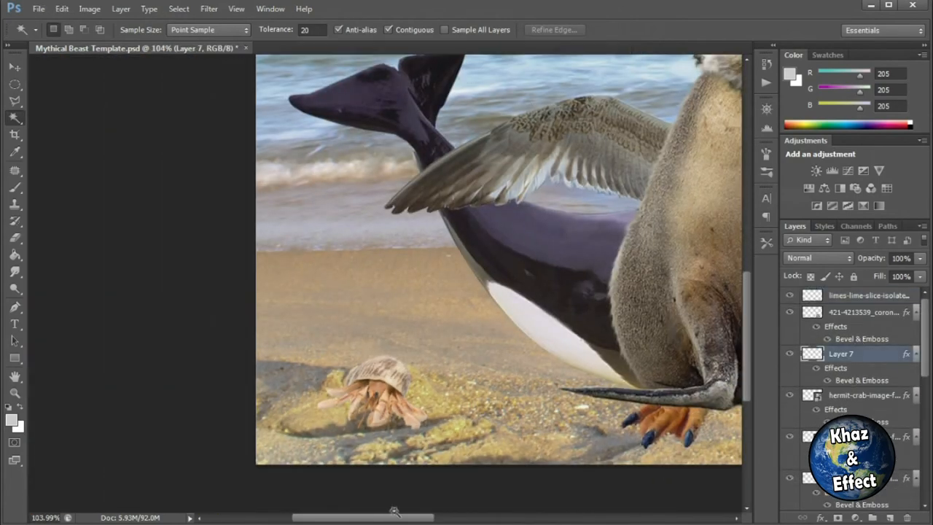
# Duplicate Layer 7 as a new layer named 'Layer 7 tiny'
pyautogui.click(14, 66)
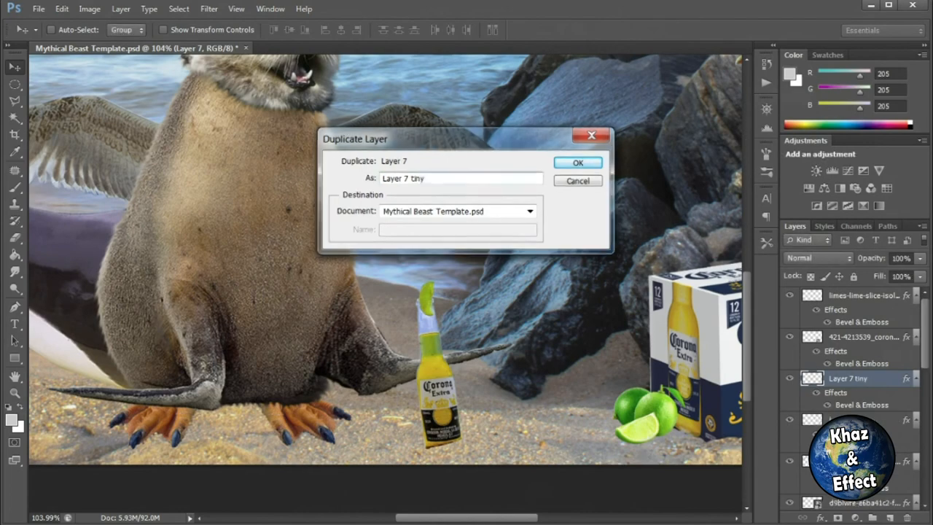
pyautogui.click(578, 162)
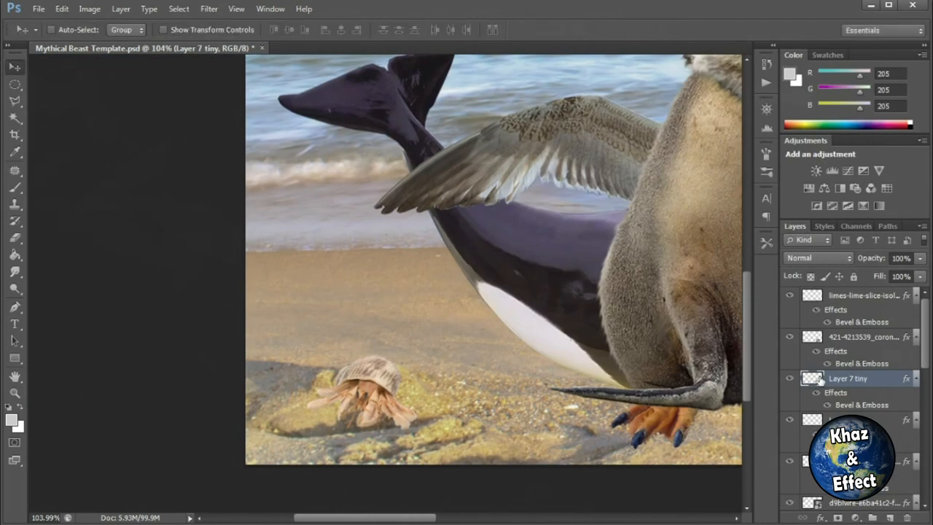